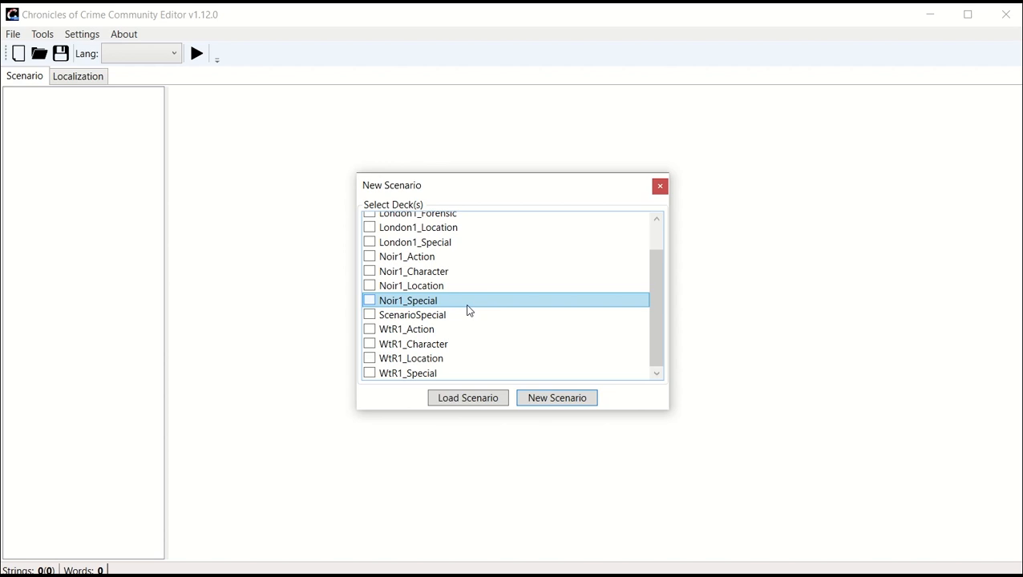
Step: Create a new scenario including the WtR1_Action and WtR1_Location decks
{"action": "left_click", "coordinate": [407, 329]}
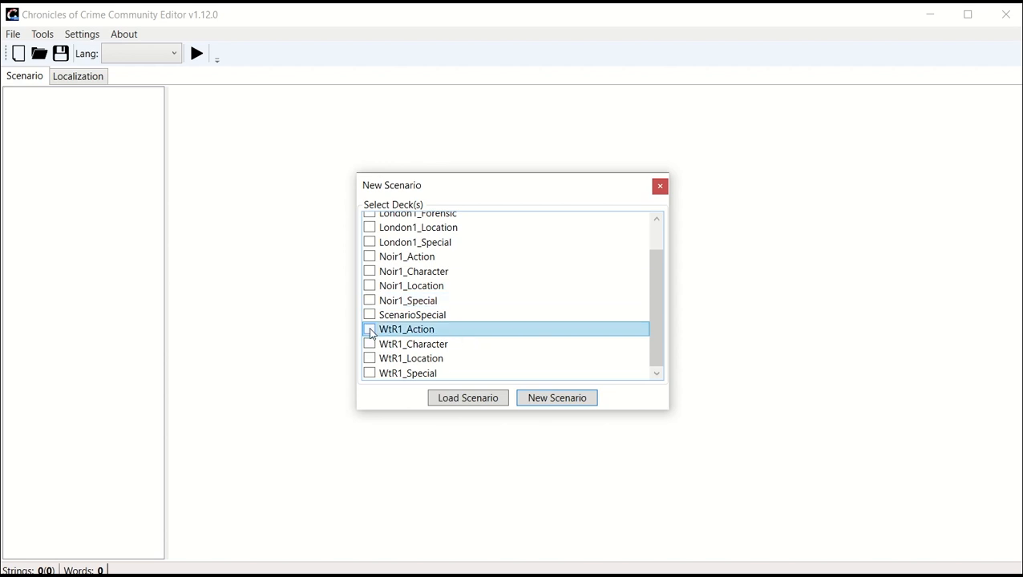
{"action": "left_click", "coordinate": [370, 330]}
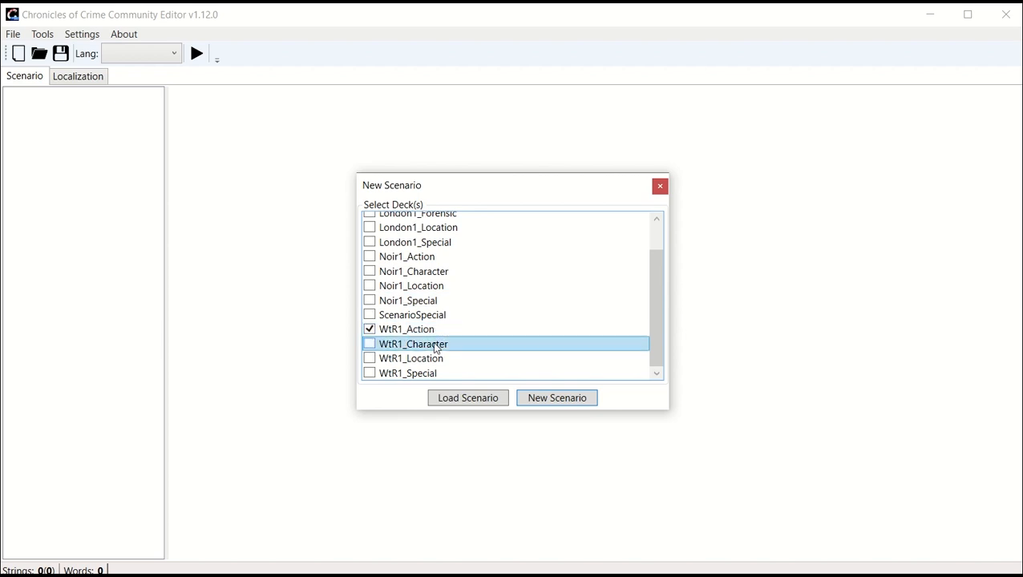
{"action": "left_click", "coordinate": [371, 360]}
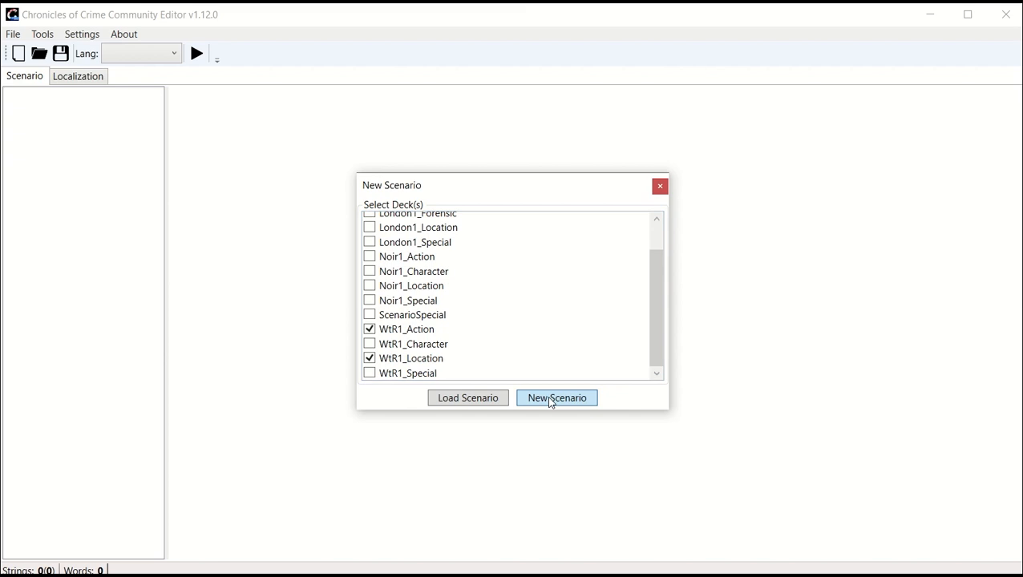
{"action": "left_click", "coordinate": [556, 398]}
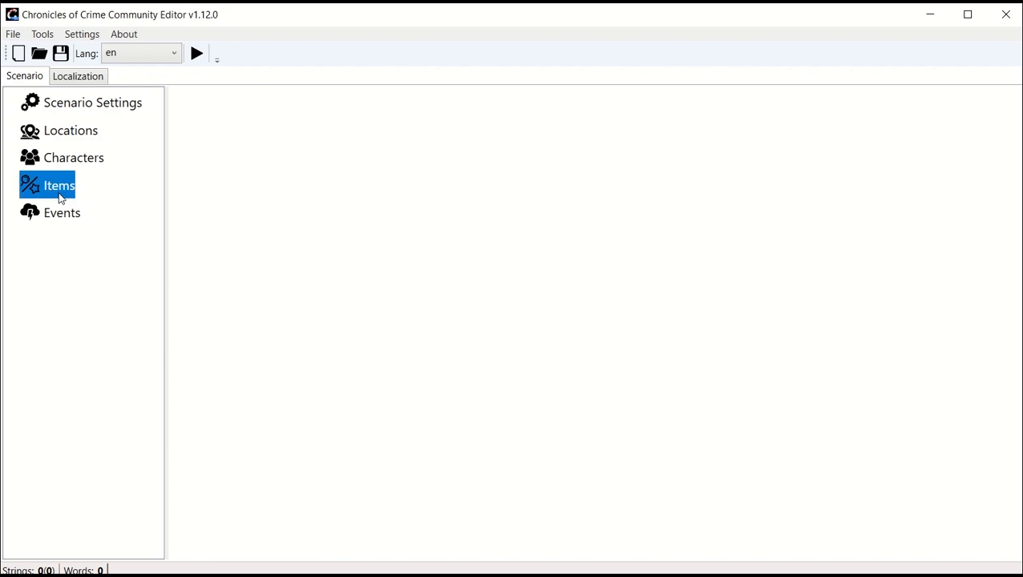
Step: Add an item named Fitness on the Fitness card
{"action": "right_click", "coordinate": [57, 186]}
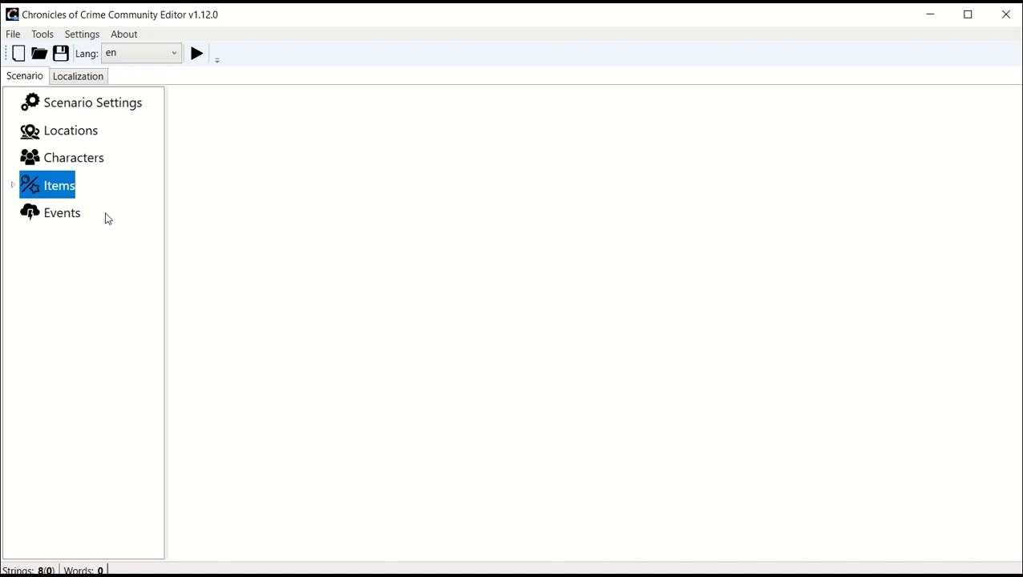
{"action": "left_click", "coordinate": [56, 186]}
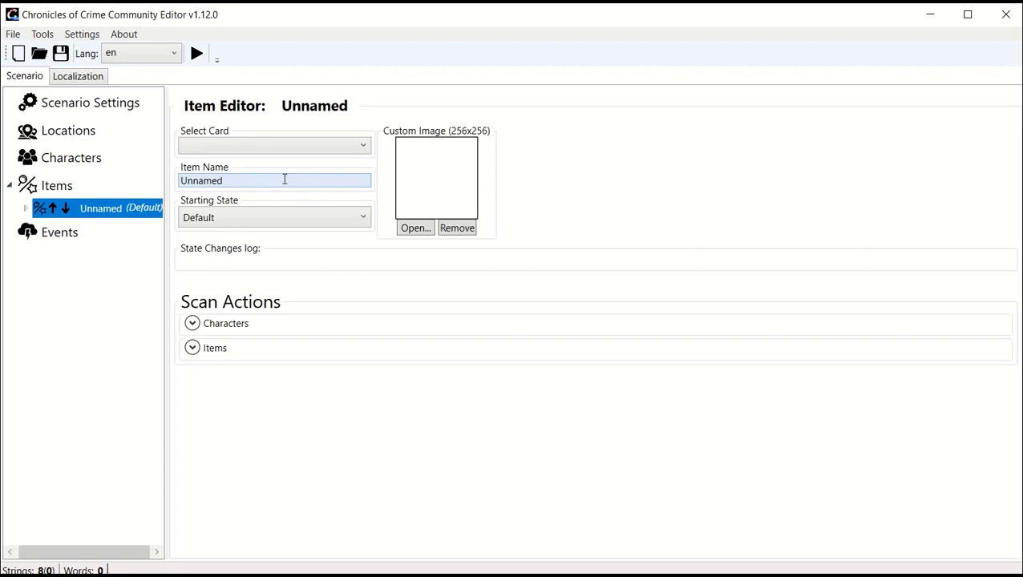
{"action": "type", "text": "Fitness"}
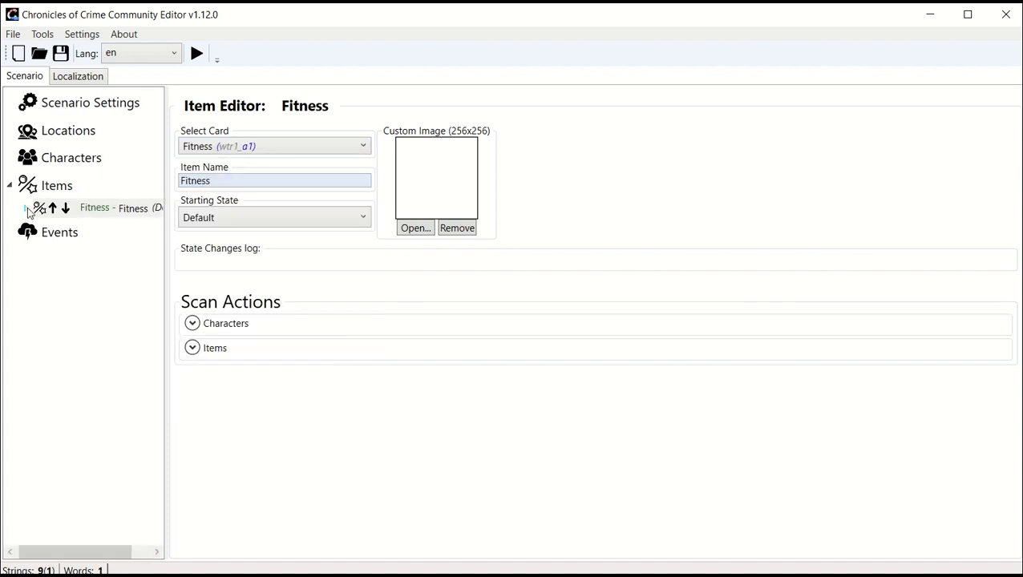
Step: Add a second item named Mind on the Mind card
{"action": "right_click", "coordinate": [56, 186]}
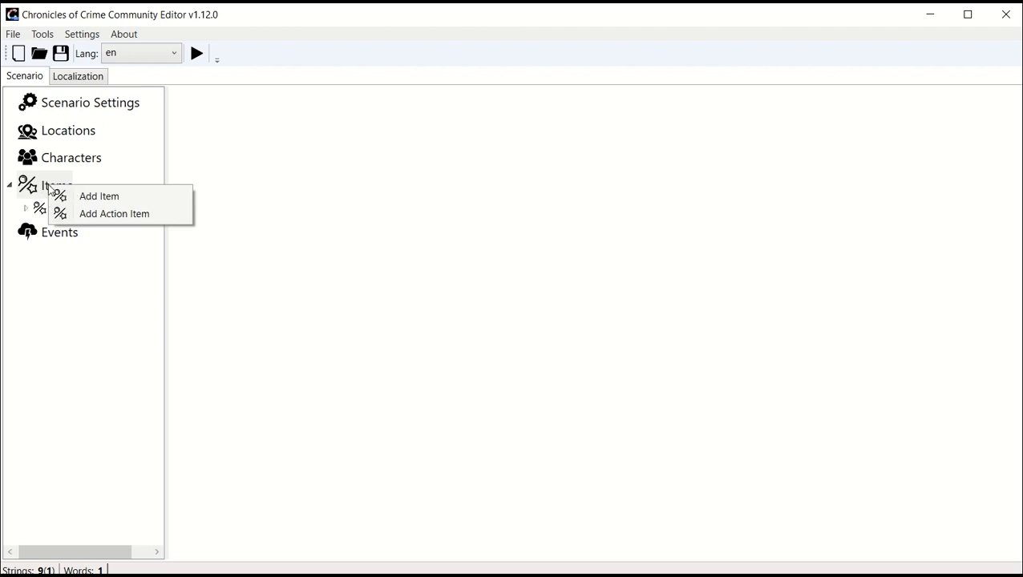
{"action": "left_click", "coordinate": [99, 196]}
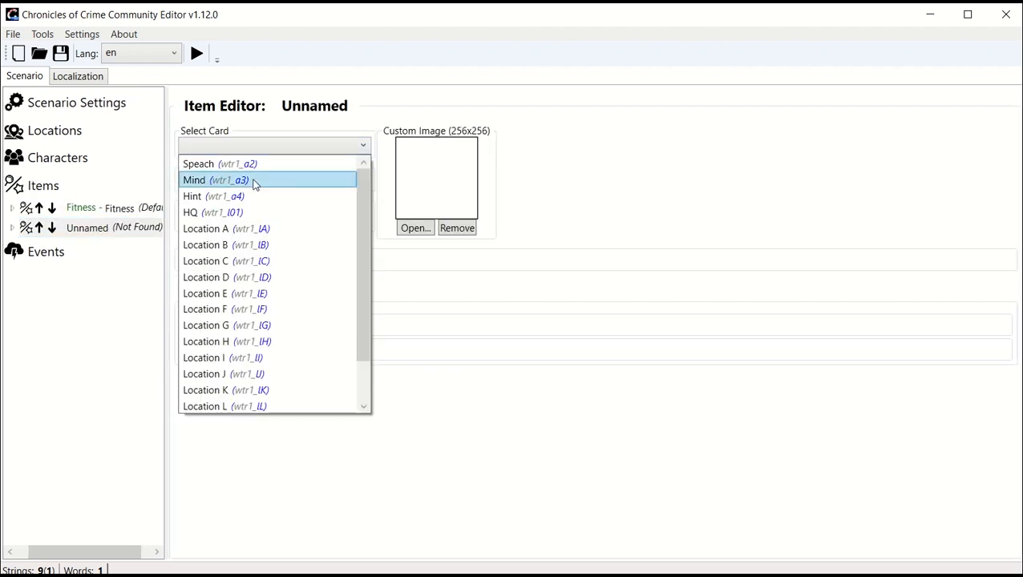
{"action": "left_click", "coordinate": [216, 180]}
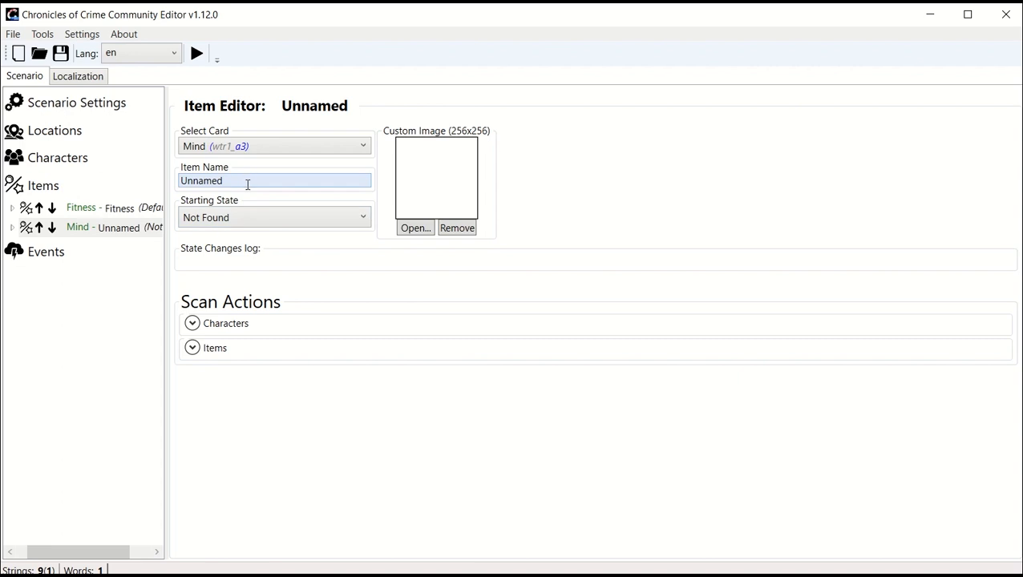
{"action": "type", "text": "Mind"}
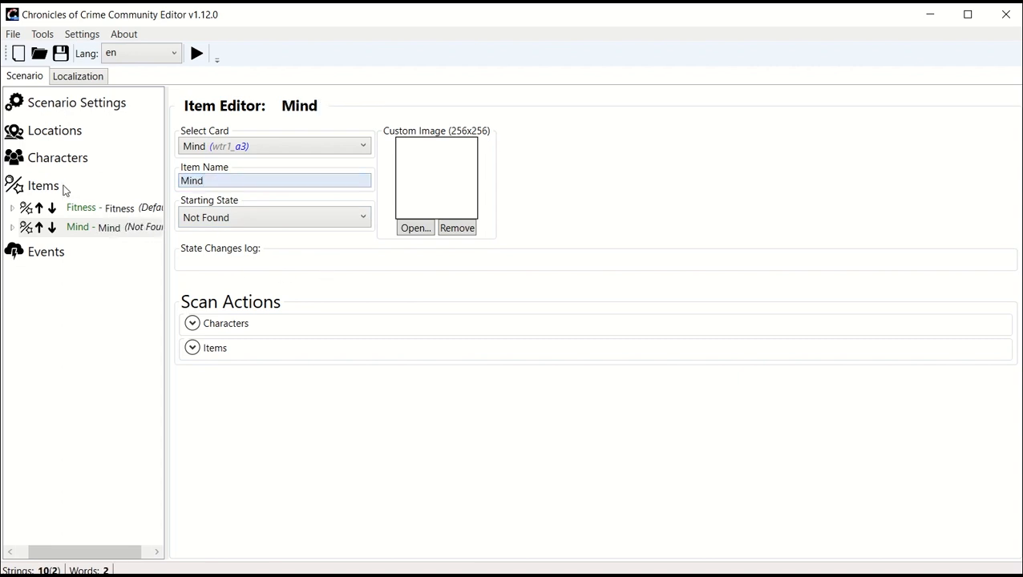
{"action": "left_click", "coordinate": [58, 157]}
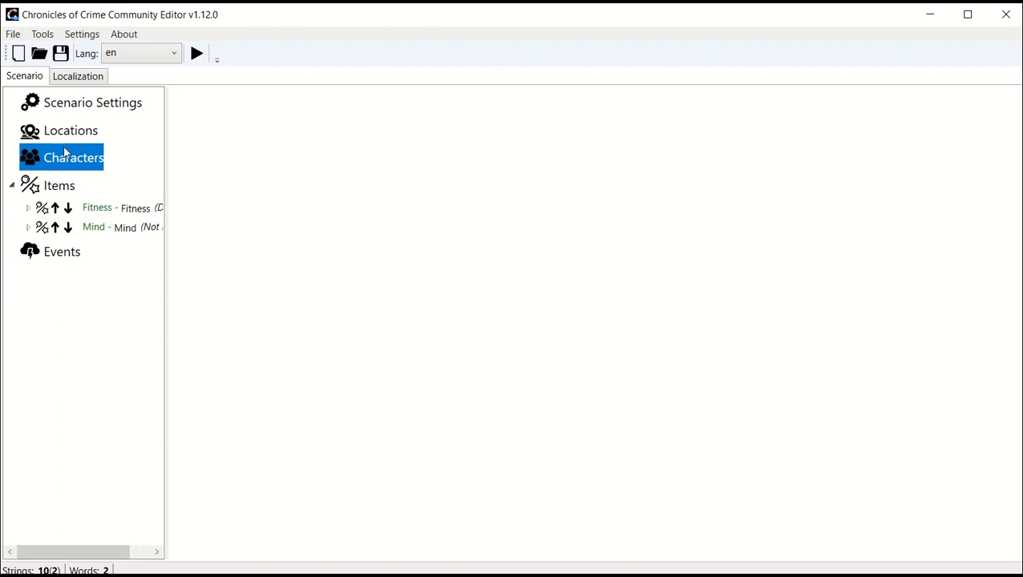
Step: Add a location on the Location A card named 'Entrance of The House'
{"action": "right_click", "coordinate": [70, 131]}
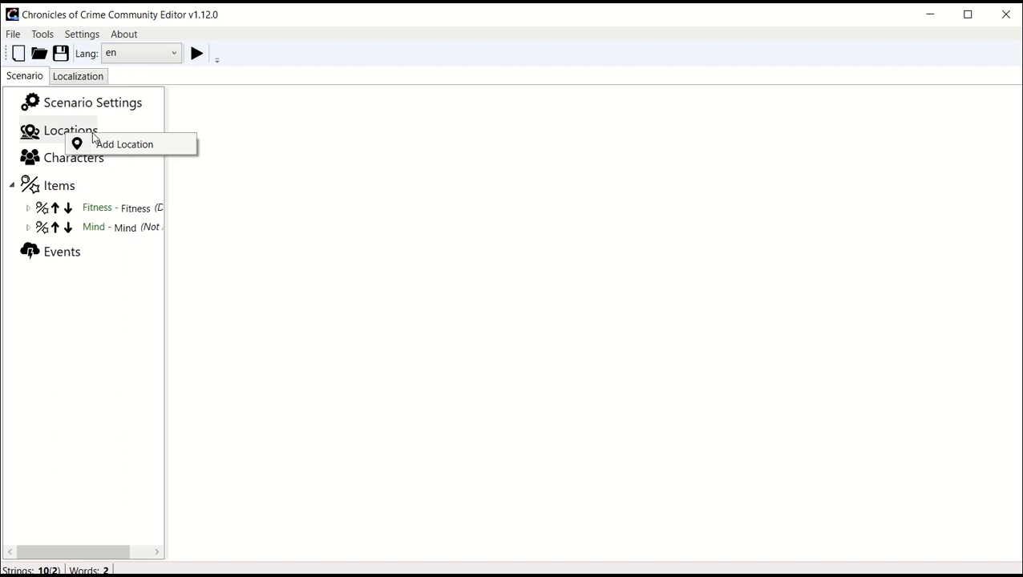
{"action": "left_click", "coordinate": [125, 144]}
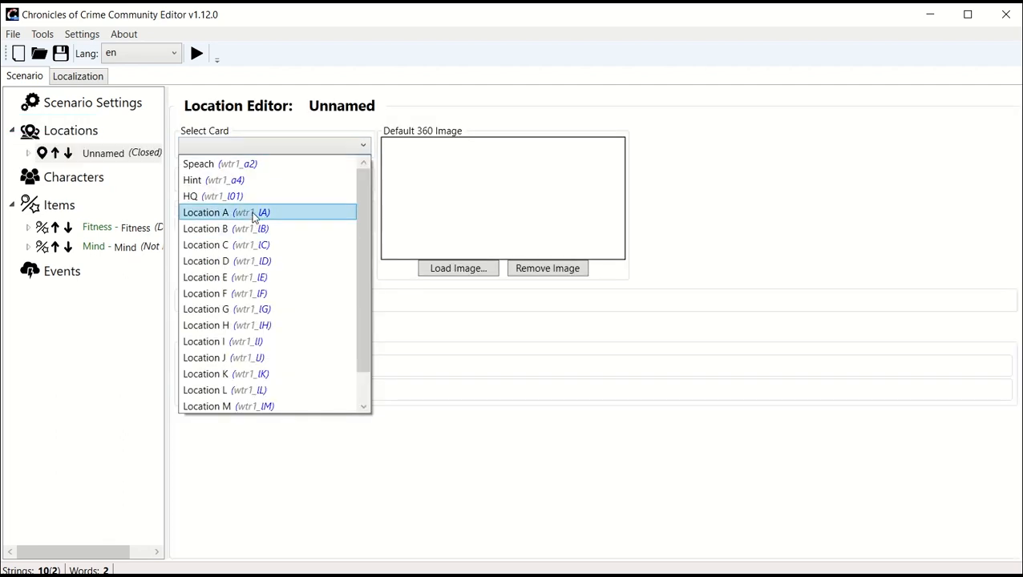
{"action": "left_click", "coordinate": [226, 212]}
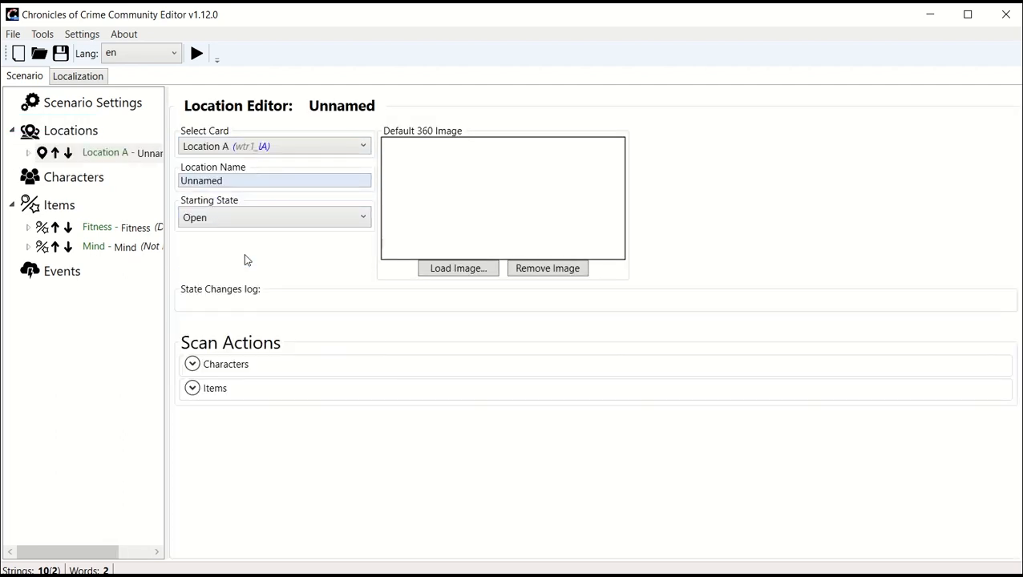
{"action": "triple_click", "coordinate": [274, 179]}
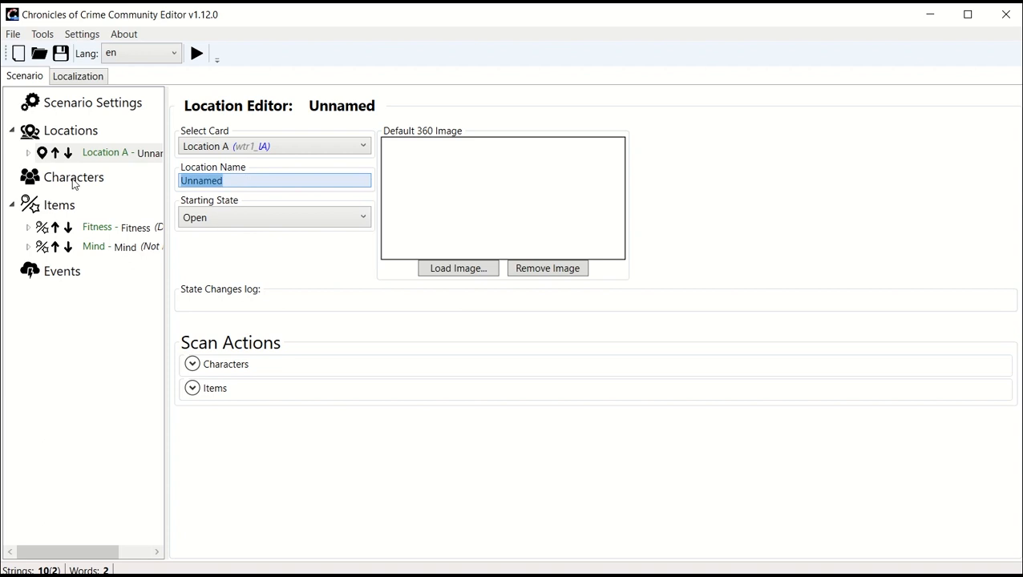
{"action": "type", "text": "Entrance of"}
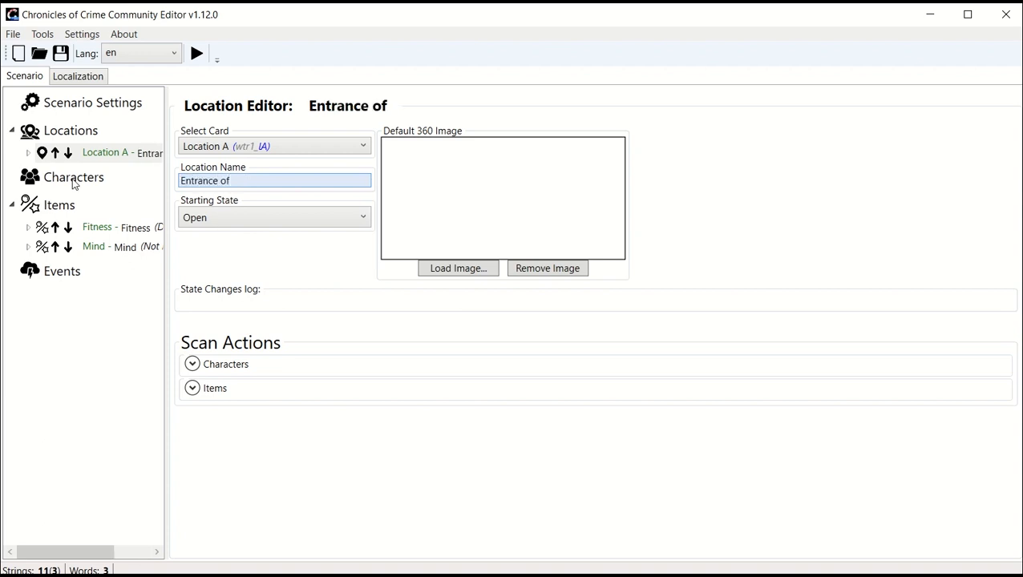
{"action": "type", "text": "The Ho"}
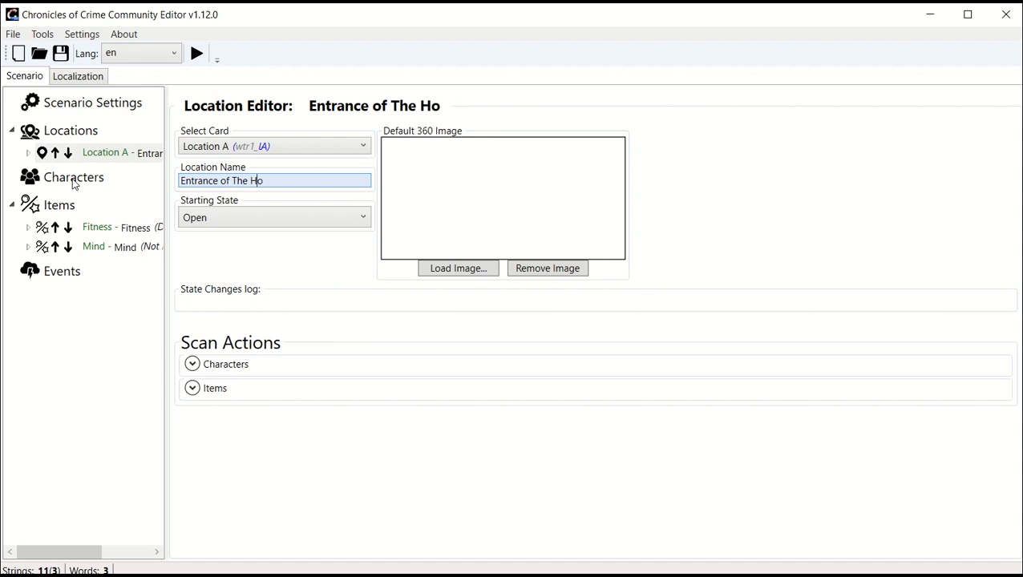
{"action": "type", "text": "use"}
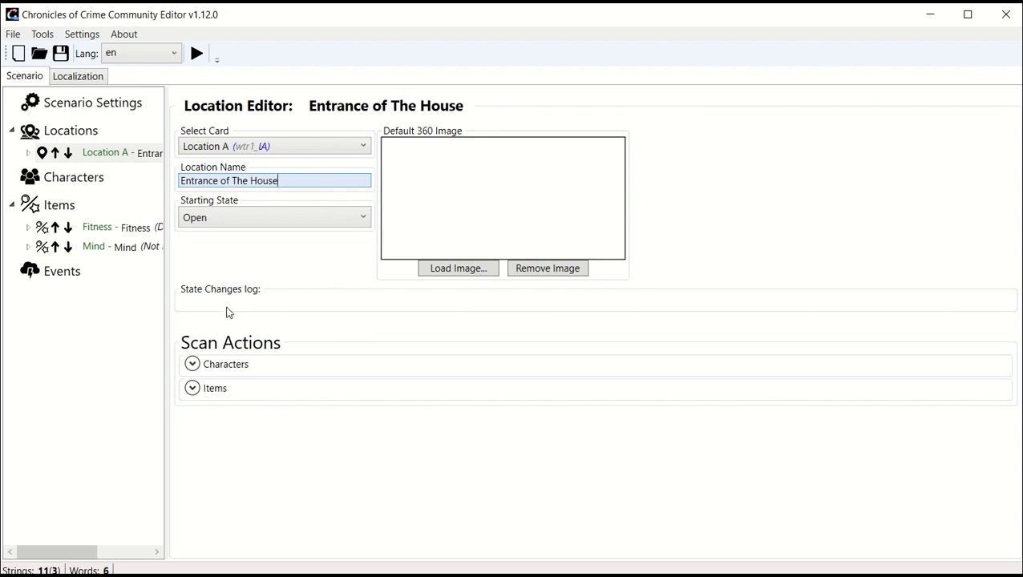
{"action": "left_click", "coordinate": [192, 388]}
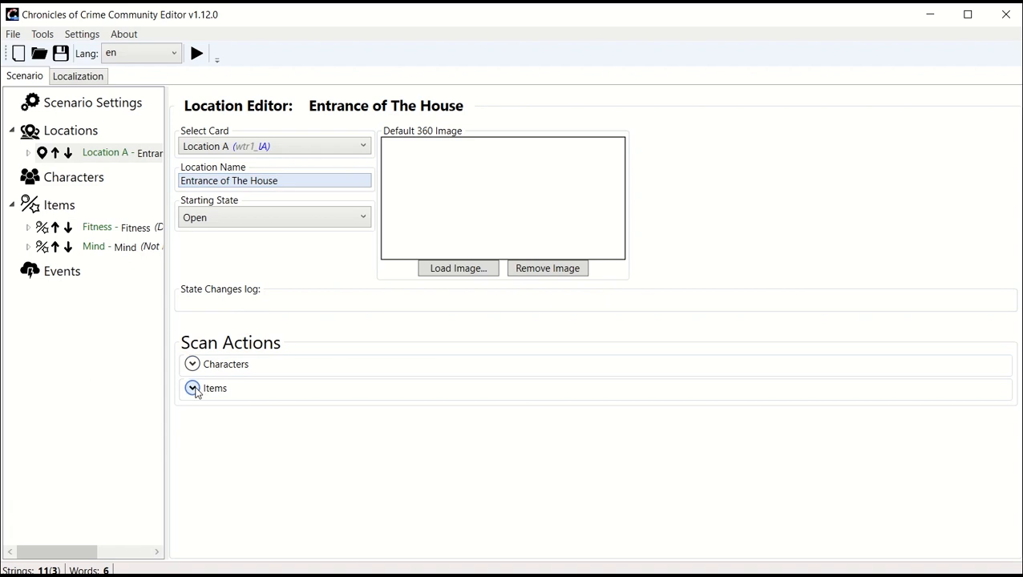
Step: Create a Fitness scan action at the entrance with mode ActionSuccessFailure
{"action": "left_click", "coordinate": [192, 388]}
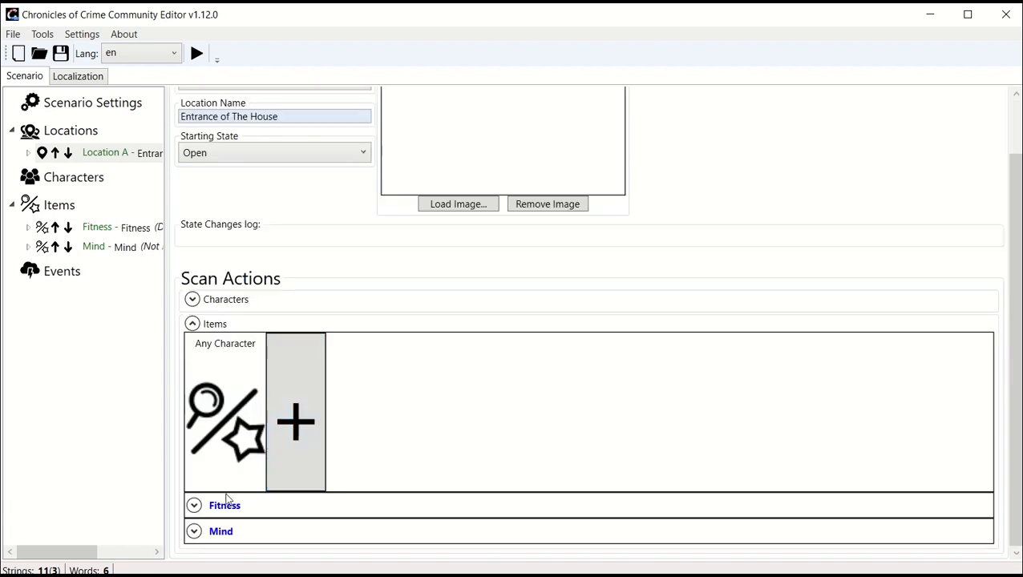
{"action": "left_click", "coordinate": [192, 505]}
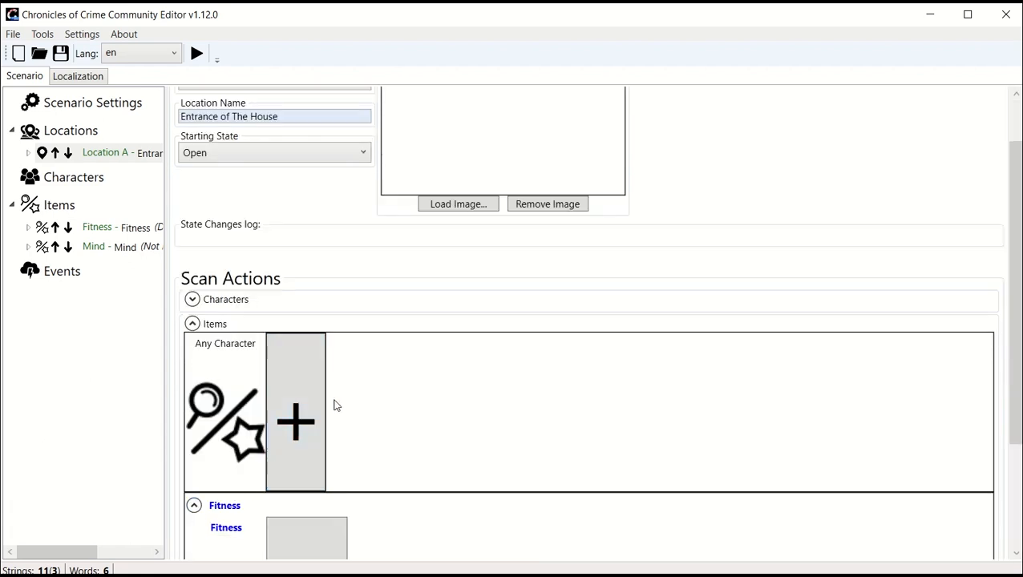
{"action": "scroll", "scroll_direction": "down", "scroll_amount": 3}
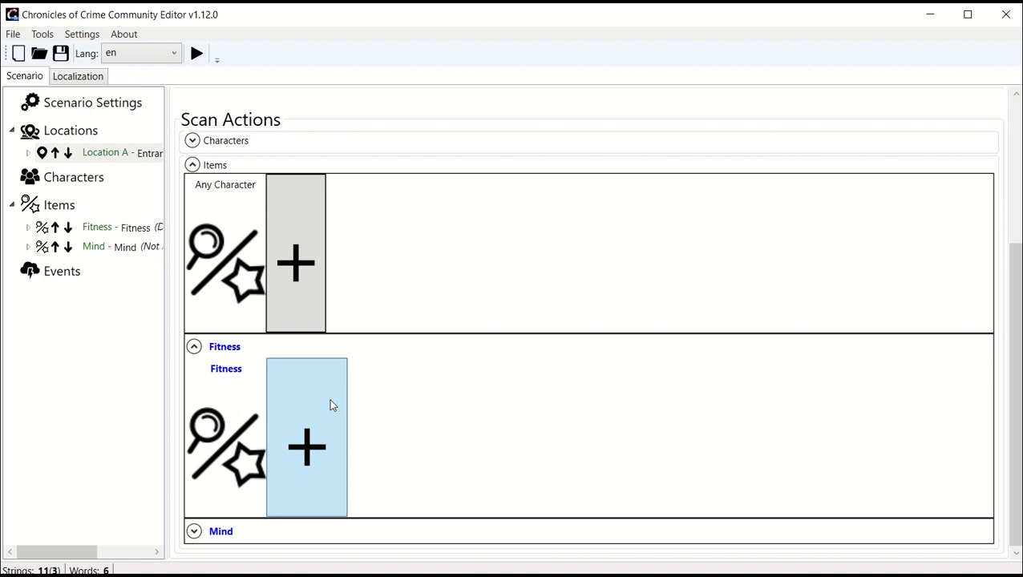
{"action": "left_click", "coordinate": [307, 448]}
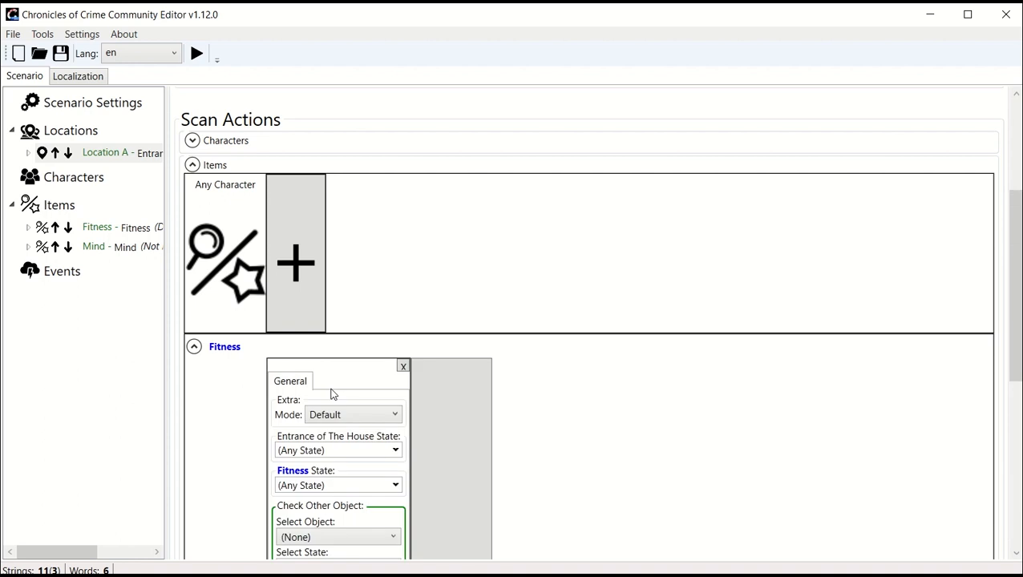
{"action": "scroll", "scroll_direction": "down", "scroll_amount": 3}
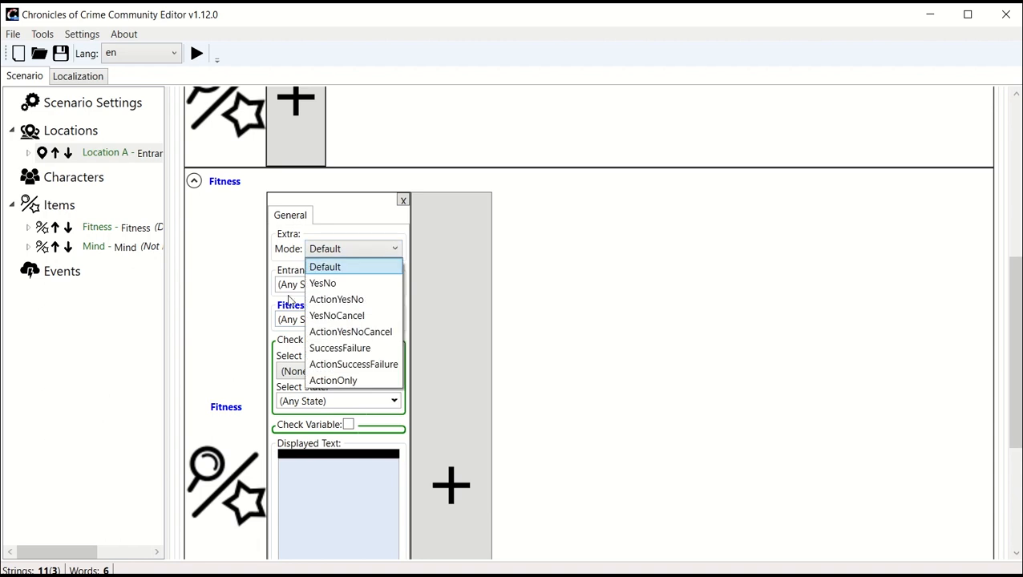
{"action": "mouse_move", "coordinate": [353, 364]}
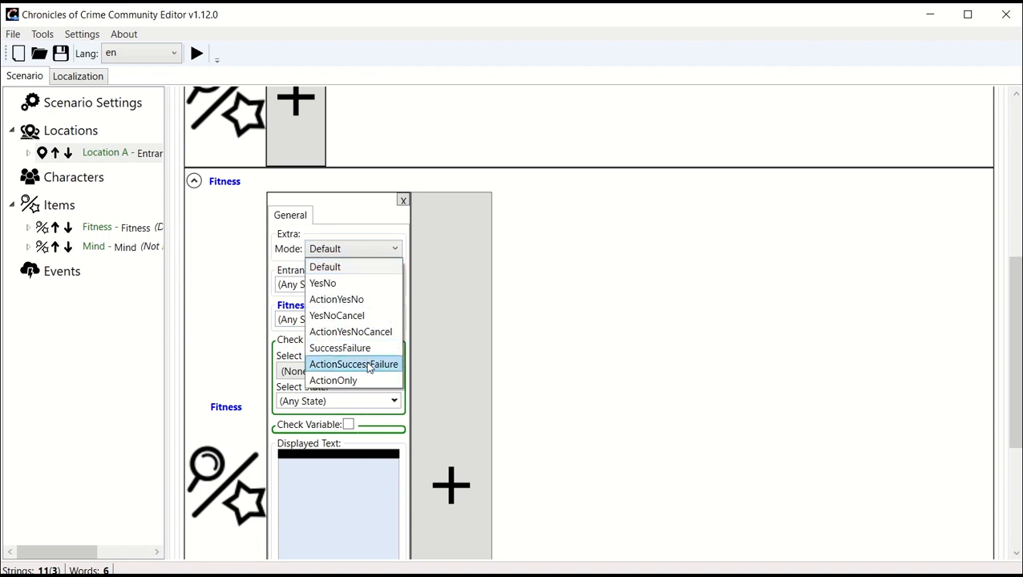
{"action": "mouse_move", "coordinate": [367, 367]}
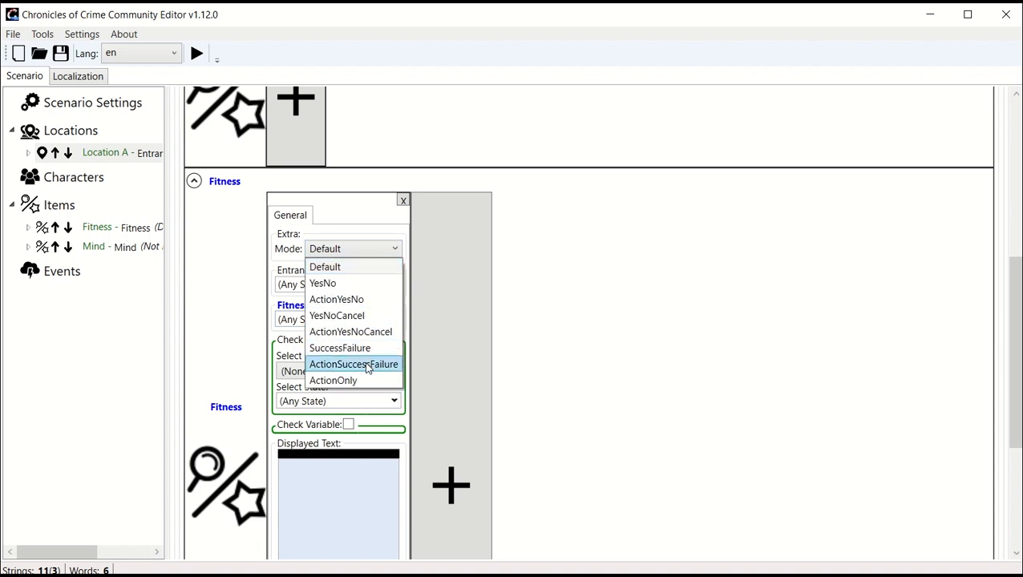
{"action": "left_click", "coordinate": [353, 364]}
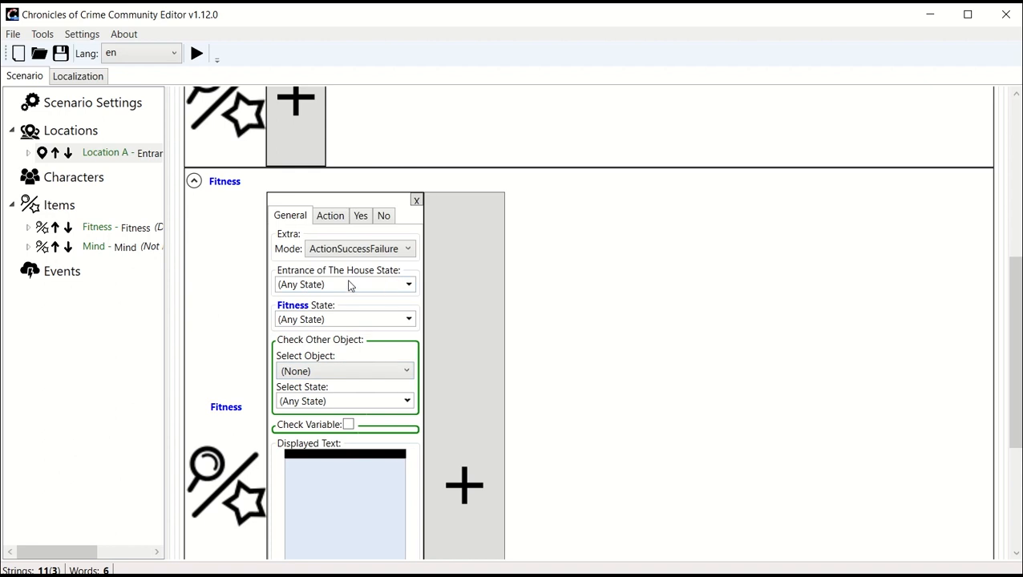
Step: Enter the displayed text about deciding to climb the wall to enter the house
{"action": "scroll", "scroll_direction": "down", "scroll_amount": 3}
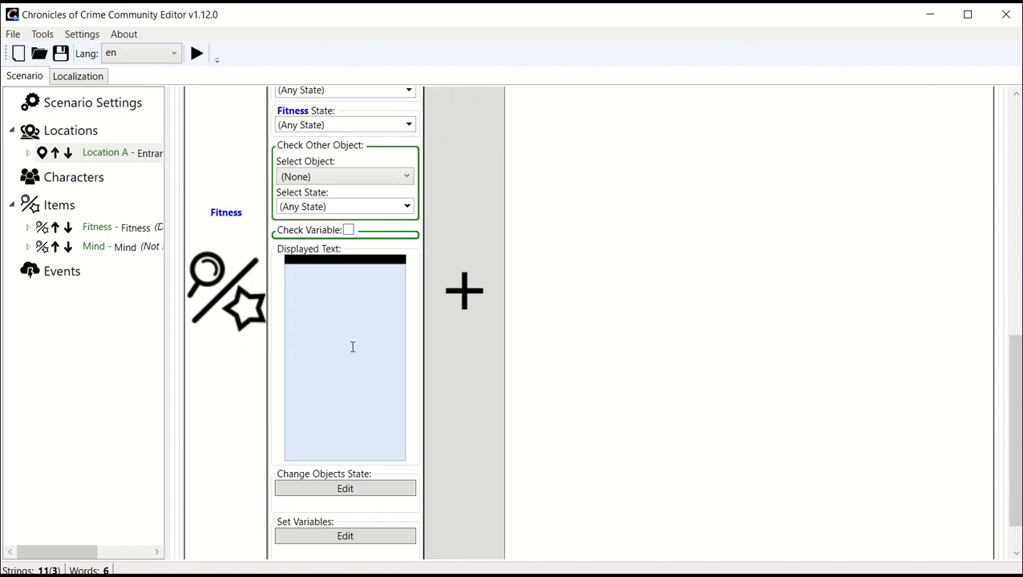
{"action": "type", "text": "You have"}
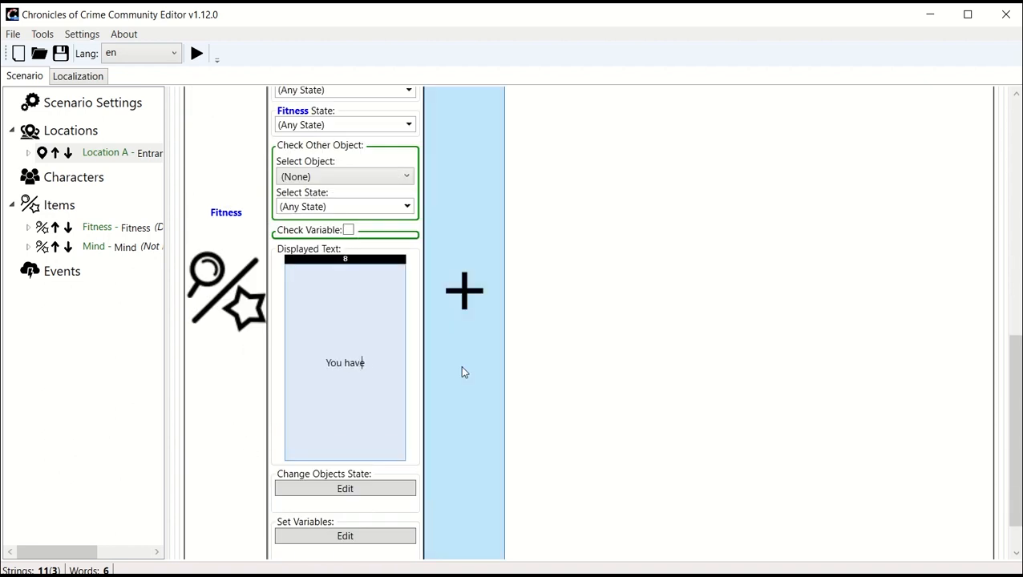
{"action": "type", "text": "decided to cl"}
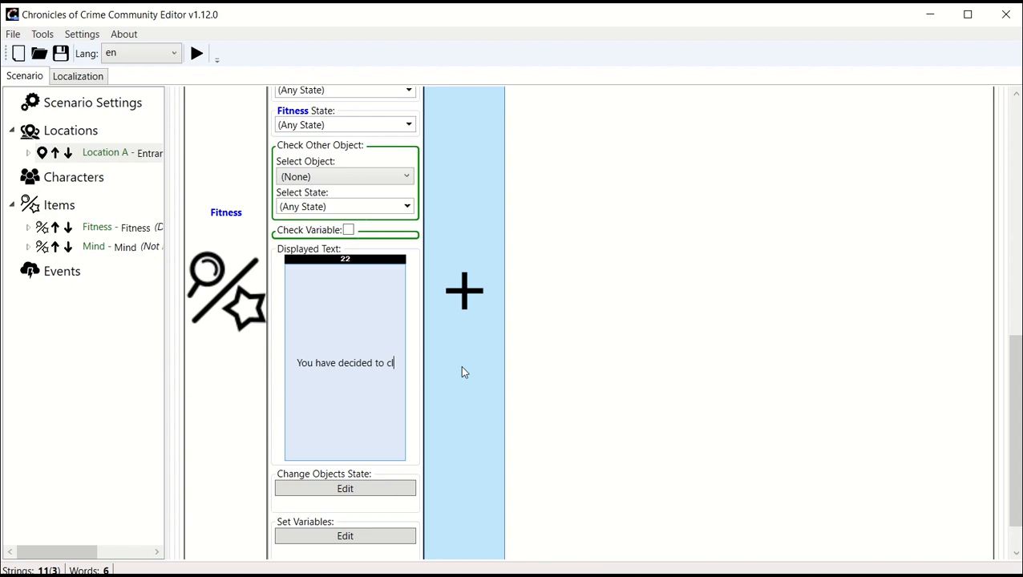
{"action": "type", "text": "imb the wall to e"}
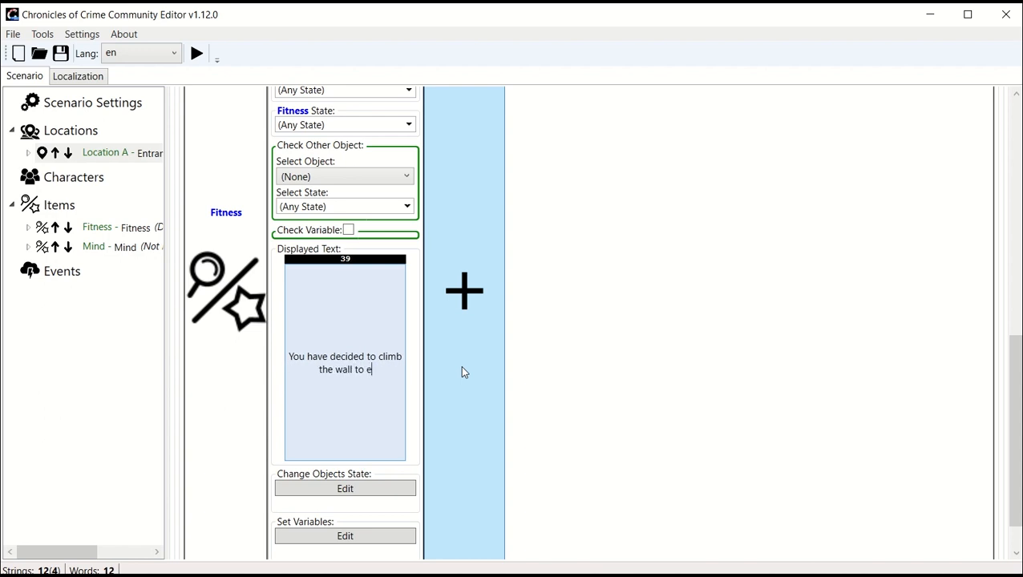
{"action": "type", "text": "nter the"}
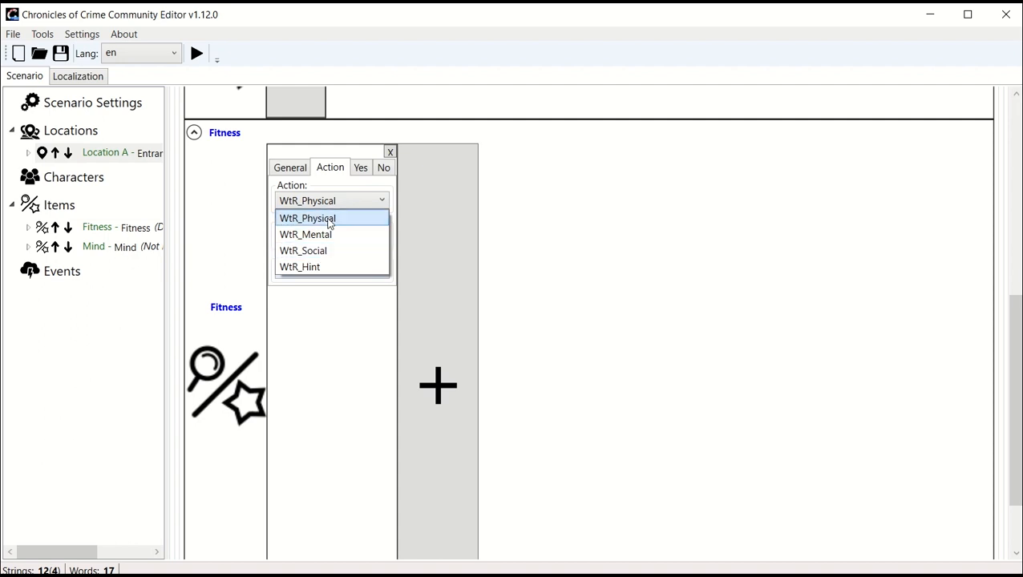
Step: Make the action a WtR_Physical test of WtR_Normal difficulty with icon label Climb
{"action": "left_click", "coordinate": [308, 218]}
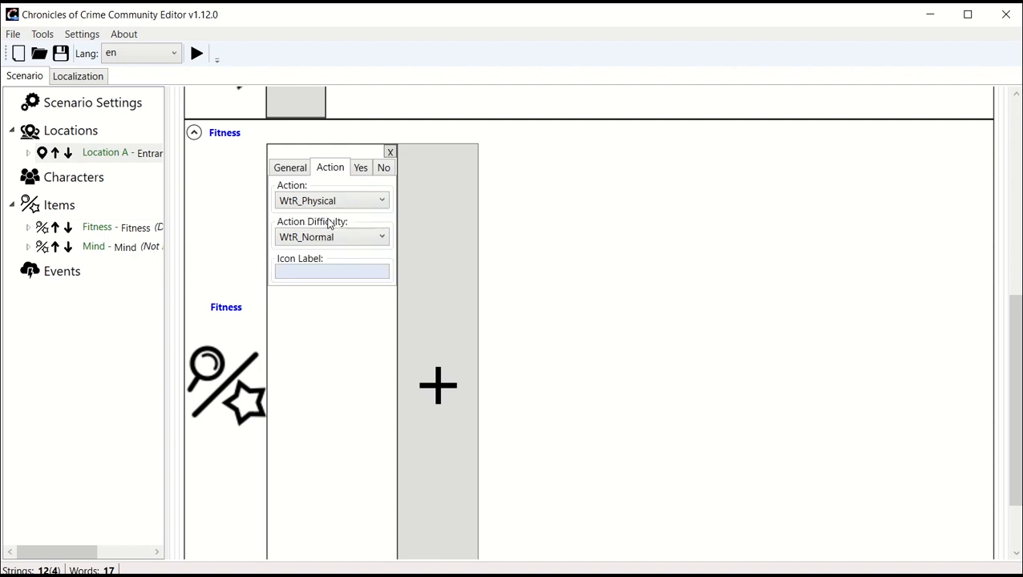
{"action": "left_click", "coordinate": [332, 237]}
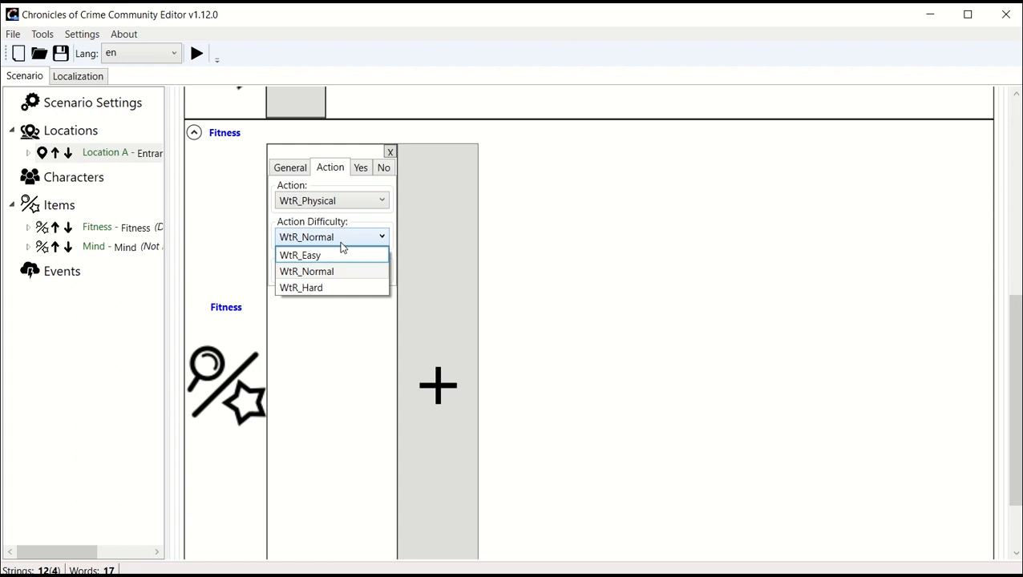
{"action": "left_click", "coordinate": [306, 271]}
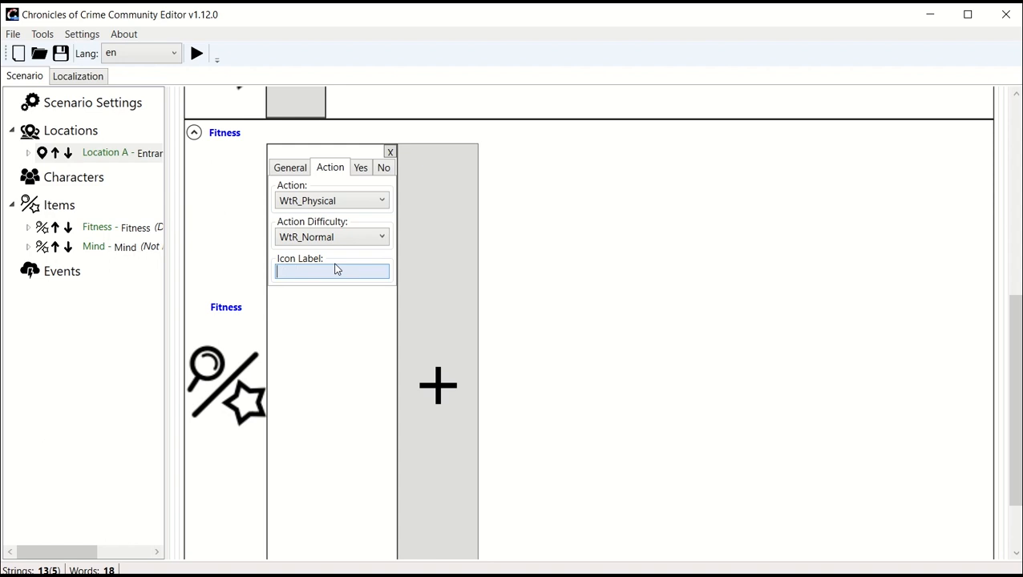
{"action": "type", "text": "Climn"}
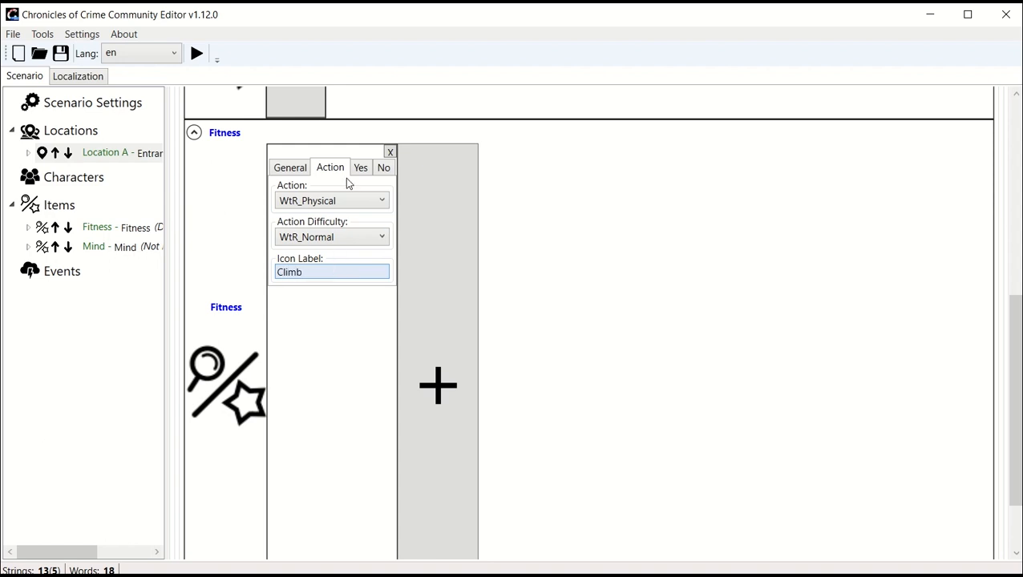
{"action": "left_click", "coordinate": [359, 169]}
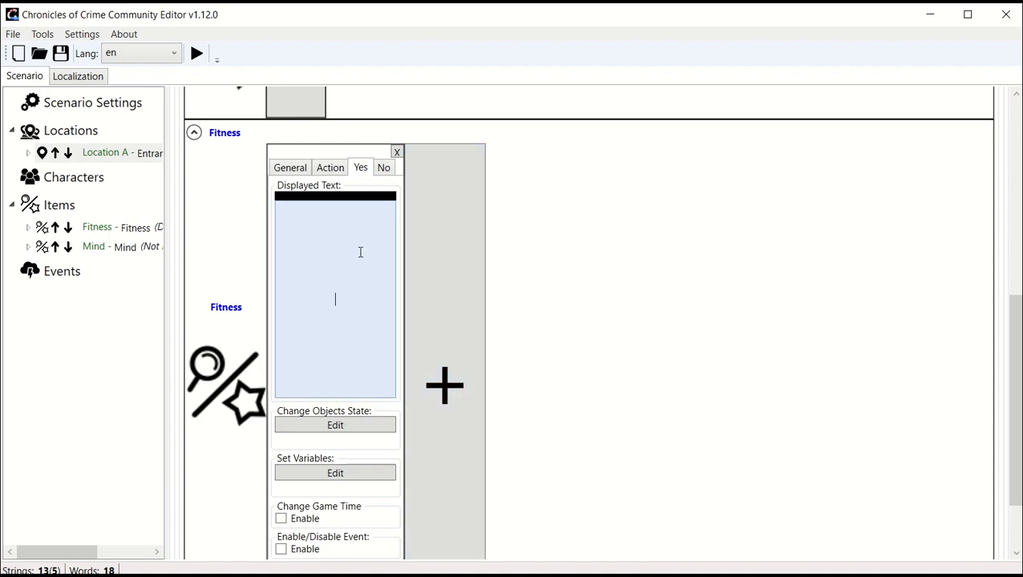
Step: Write the success text about quickly making it to the other side of the wall
{"action": "type", "text": "Congratulation, you mak"}
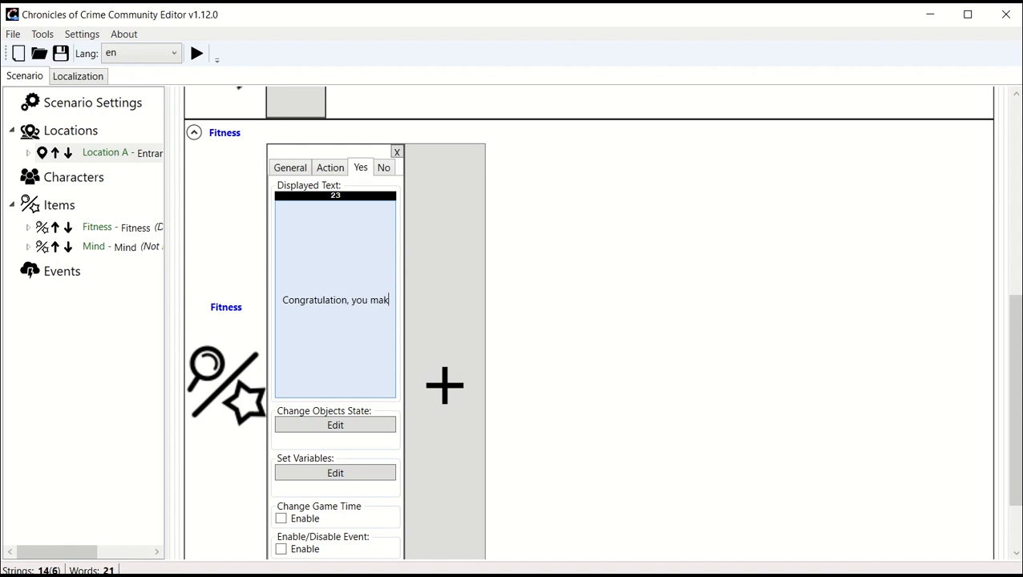
{"action": "type", "text": "e it quick!"}
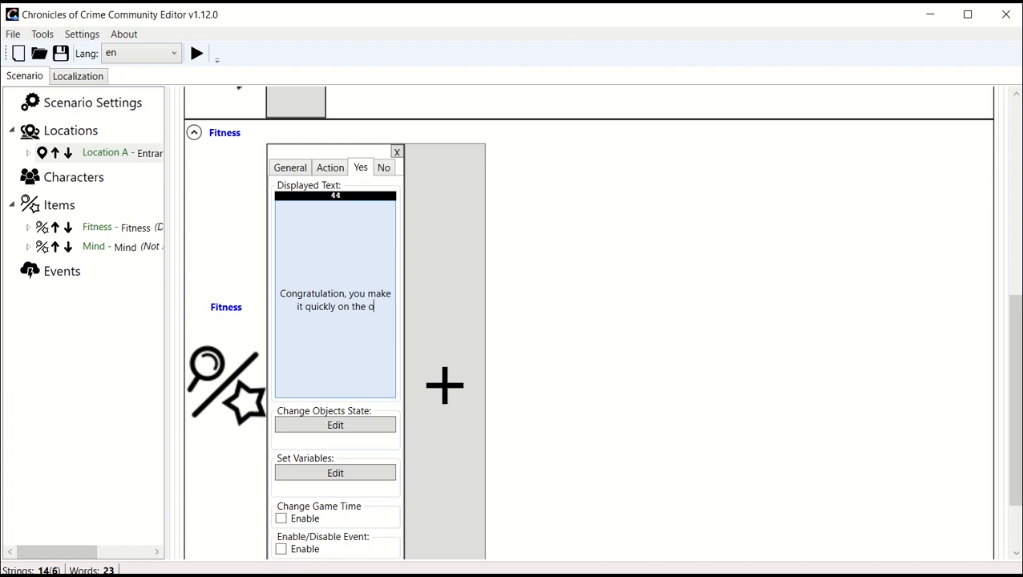
{"action": "type", "text": "ther side of the wall"}
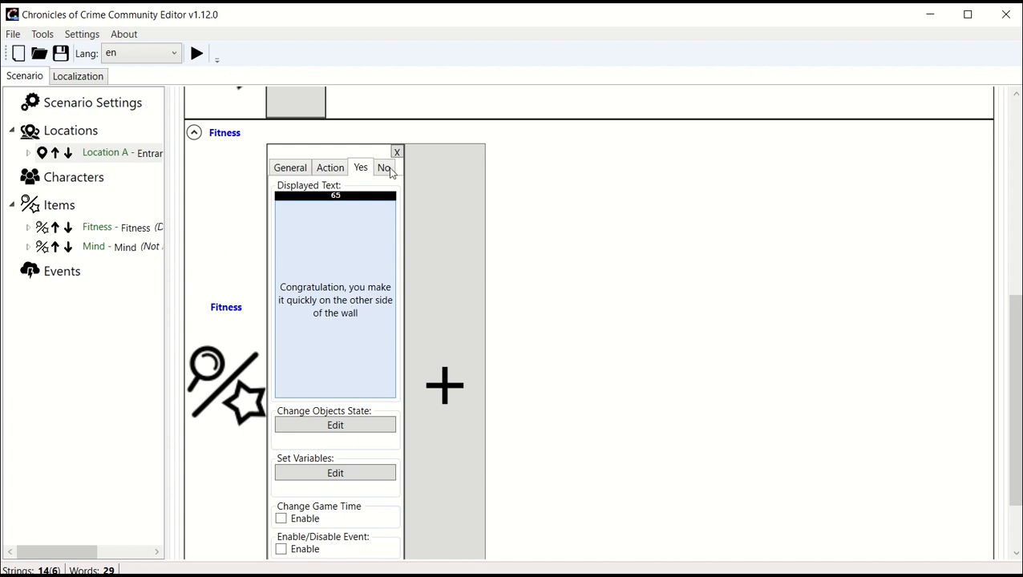
{"action": "left_click", "coordinate": [383, 168]}
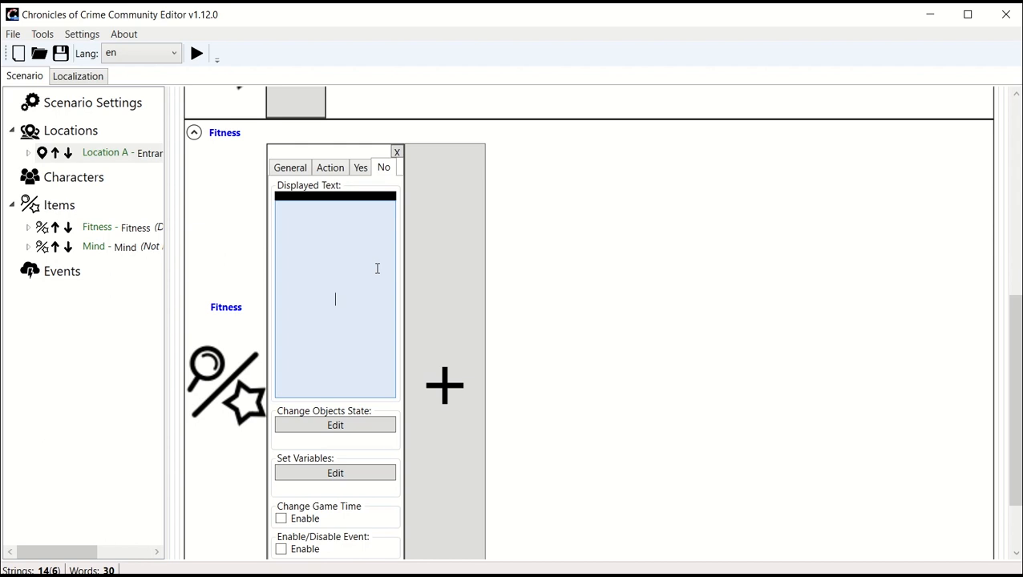
Step: Write the failure text about taking multiple attempts before eventually succeeding
{"action": "type", "text": "It takes you multiple attempt b"}
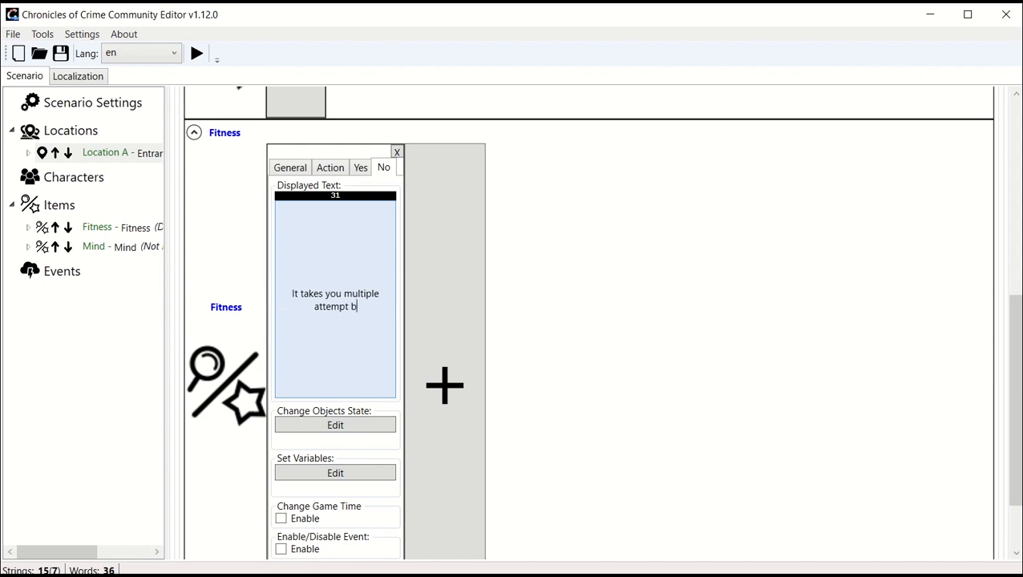
{"action": "type", "text": "efore succeeding"}
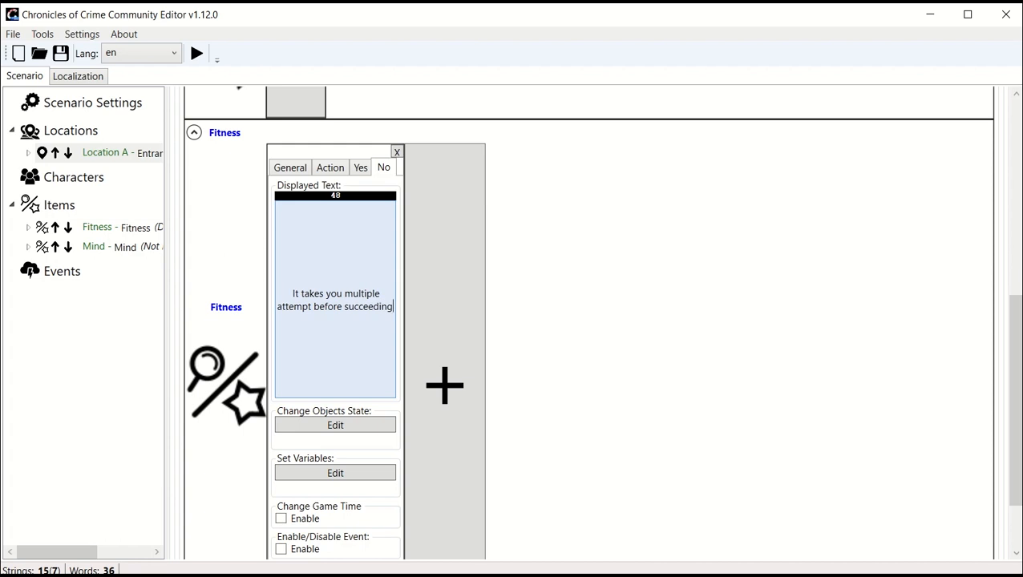
{"action": "type", "text": "enventually"}
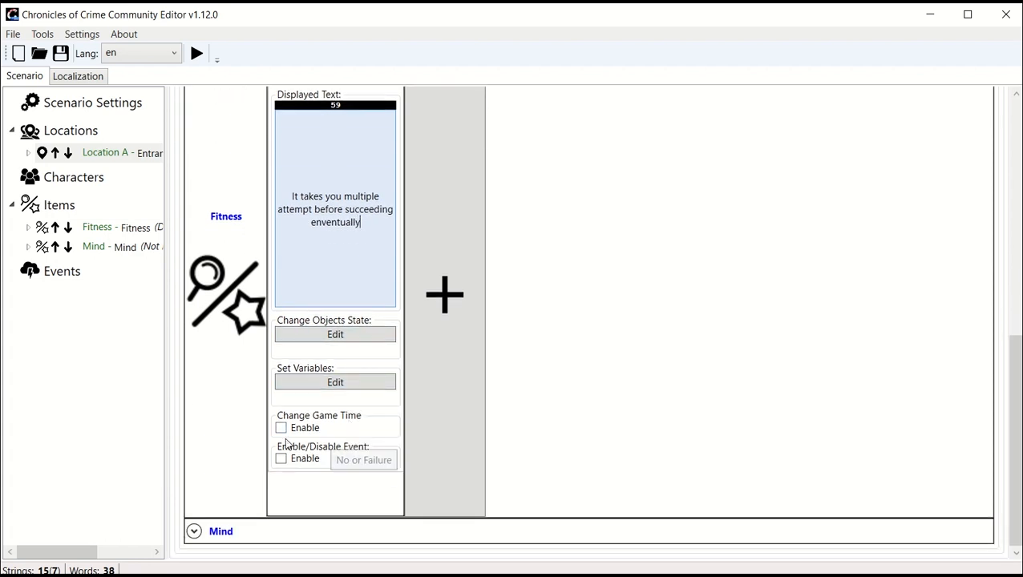
Step: Enable Change Game Time on failure, set to Add 2 hours
{"action": "left_click", "coordinate": [282, 426]}
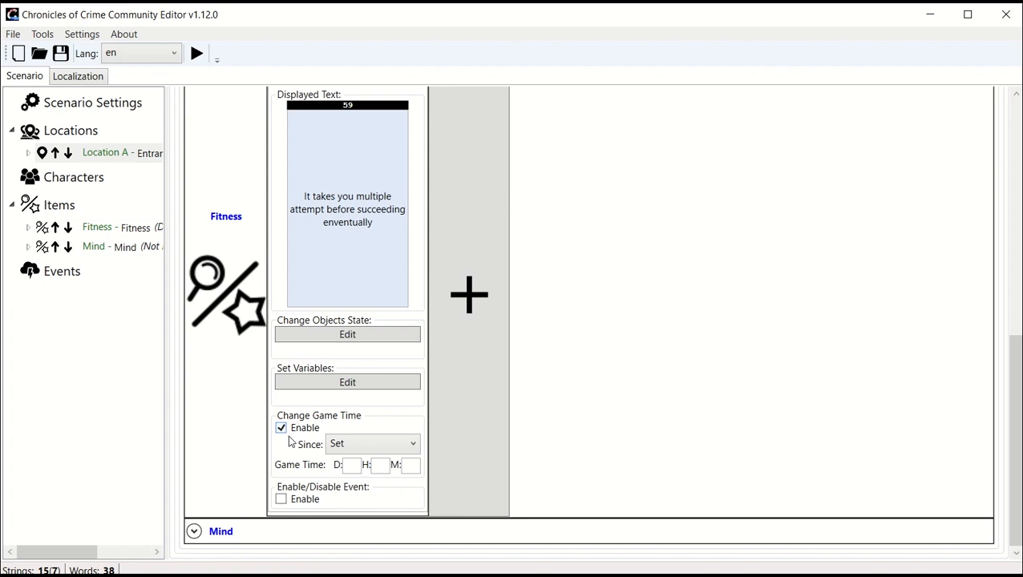
{"action": "left_click", "coordinate": [372, 442]}
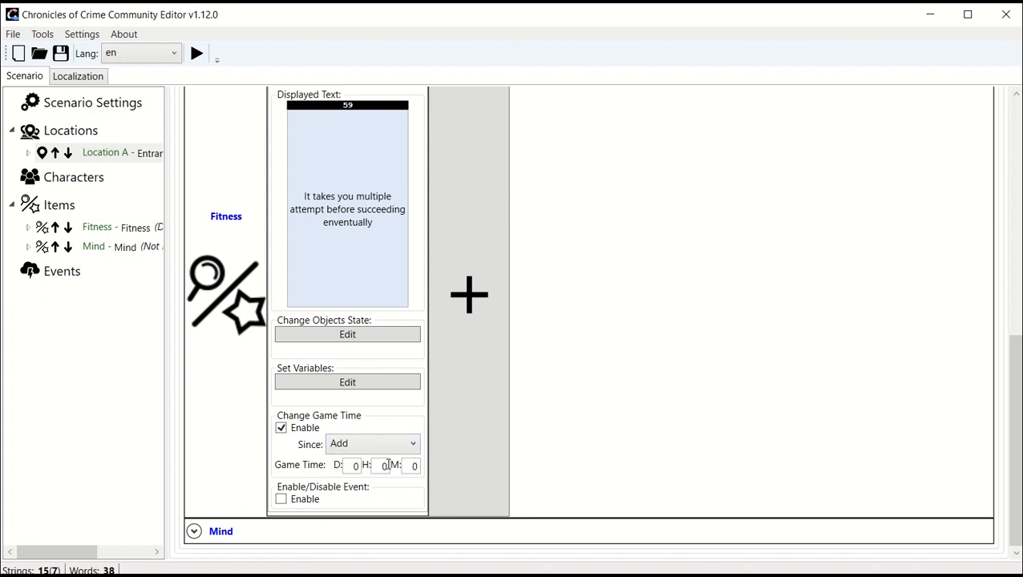
{"action": "type", "text": "2"}
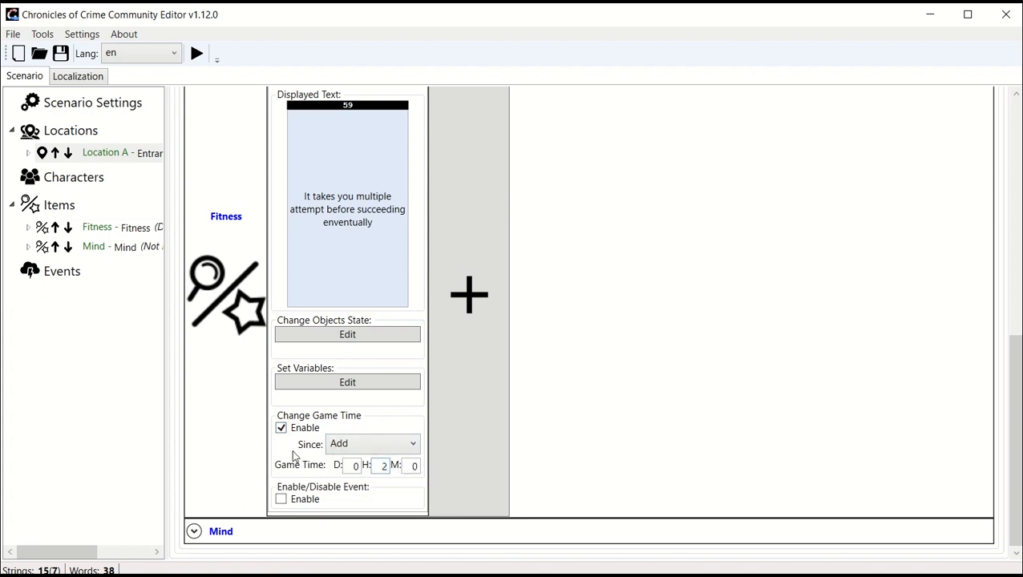
{"action": "mouse_move", "coordinate": [384, 424]}
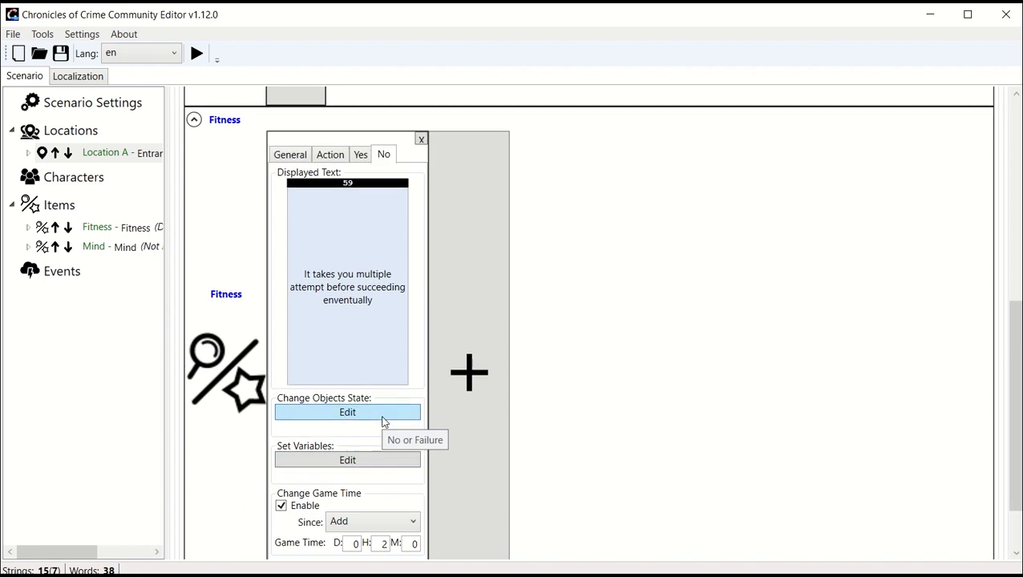
{"action": "scroll", "scroll_direction": "down", "scroll_amount": 3}
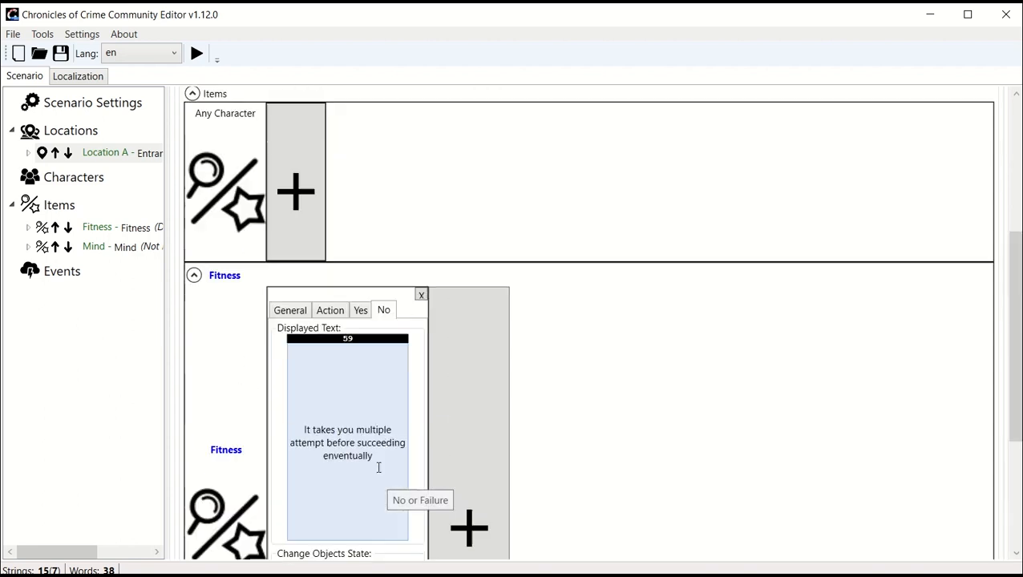
{"action": "scroll", "scroll_direction": "down", "scroll_amount": 3}
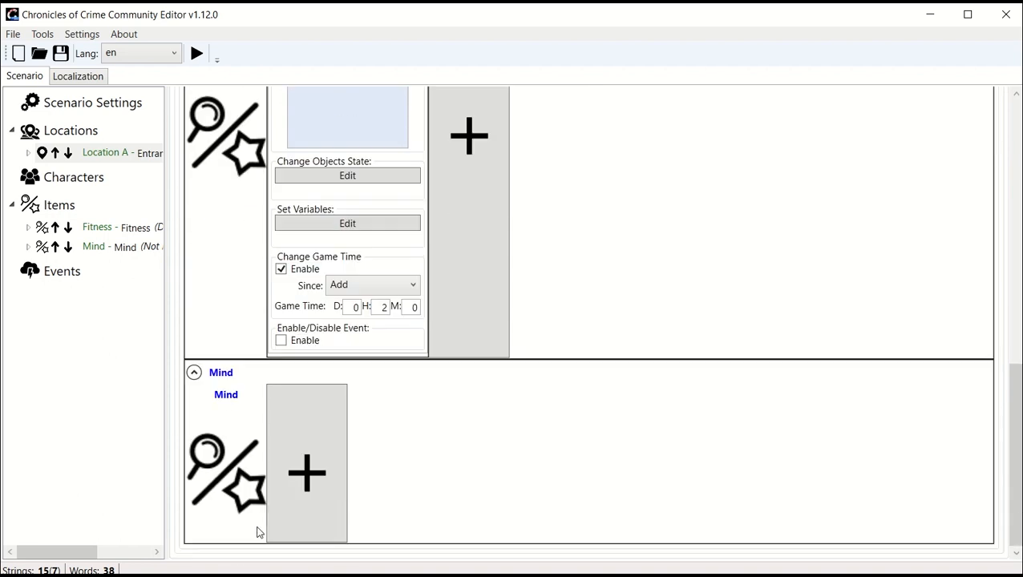
{"action": "mouse_move", "coordinate": [306, 473]}
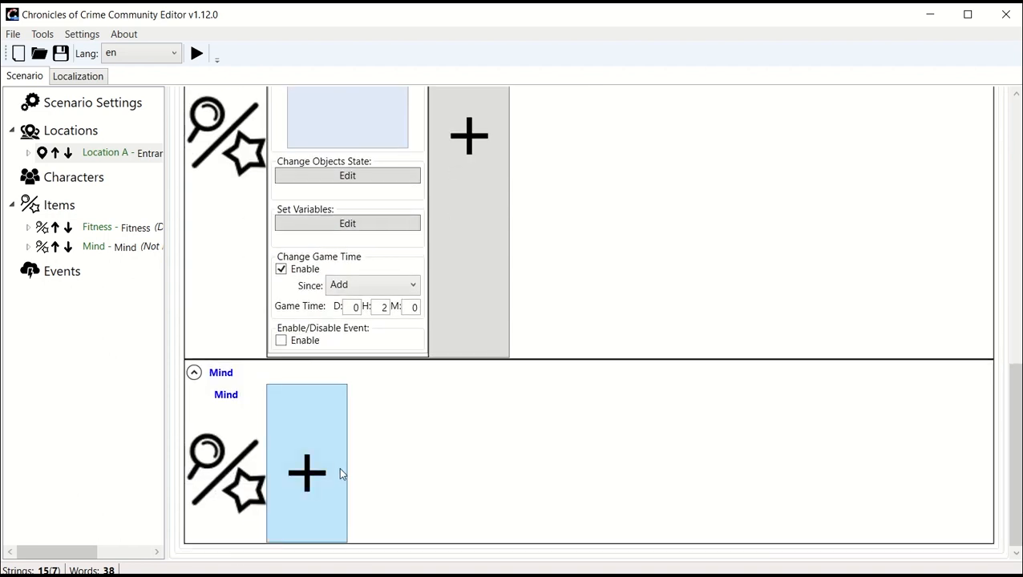
{"action": "mouse_move", "coordinate": [276, 458]}
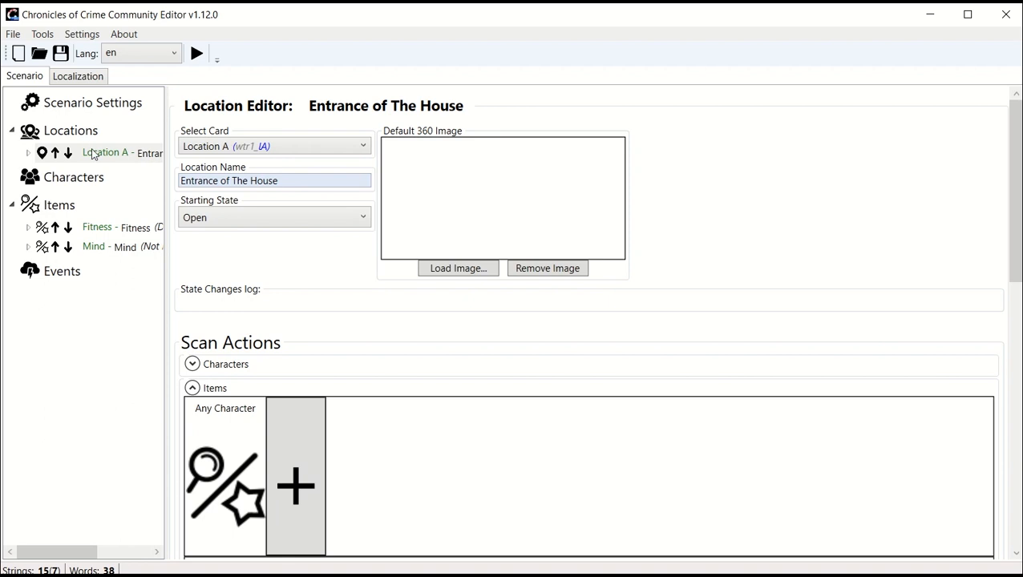
Step: Expand the Location A entry to show its Closed and Open states
{"action": "left_click", "coordinate": [105, 154]}
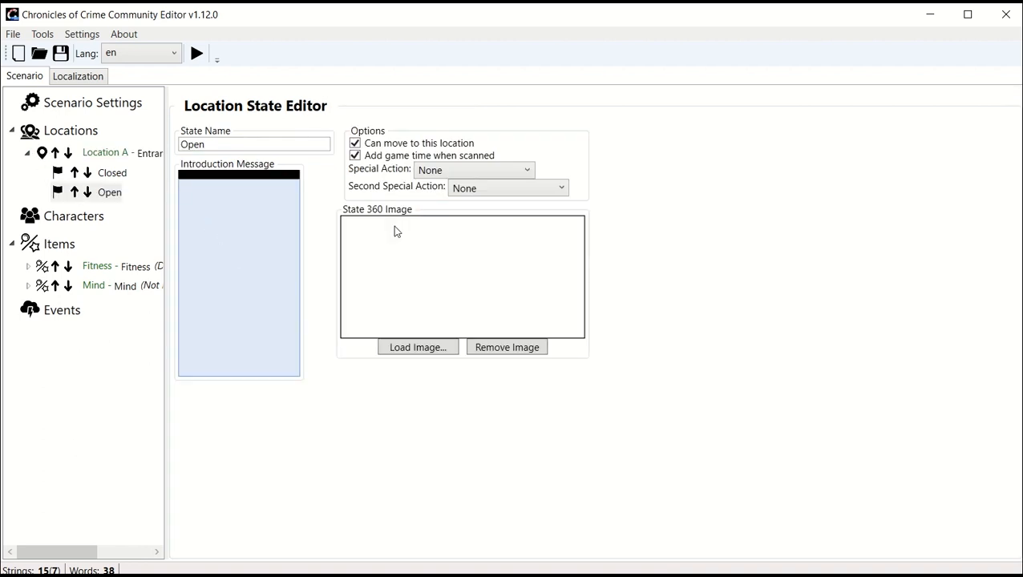
Step: Write the Open state's introduction about arriving at the house and climbing or ringing to be let in
{"action": "type", "text": "You arriv"}
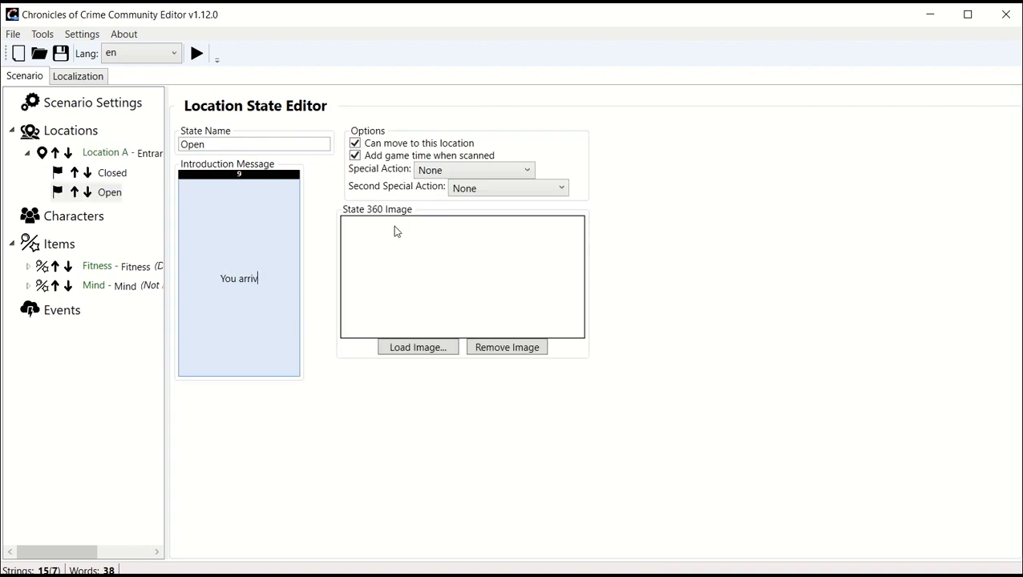
{"action": "type", "text": "e in fron"}
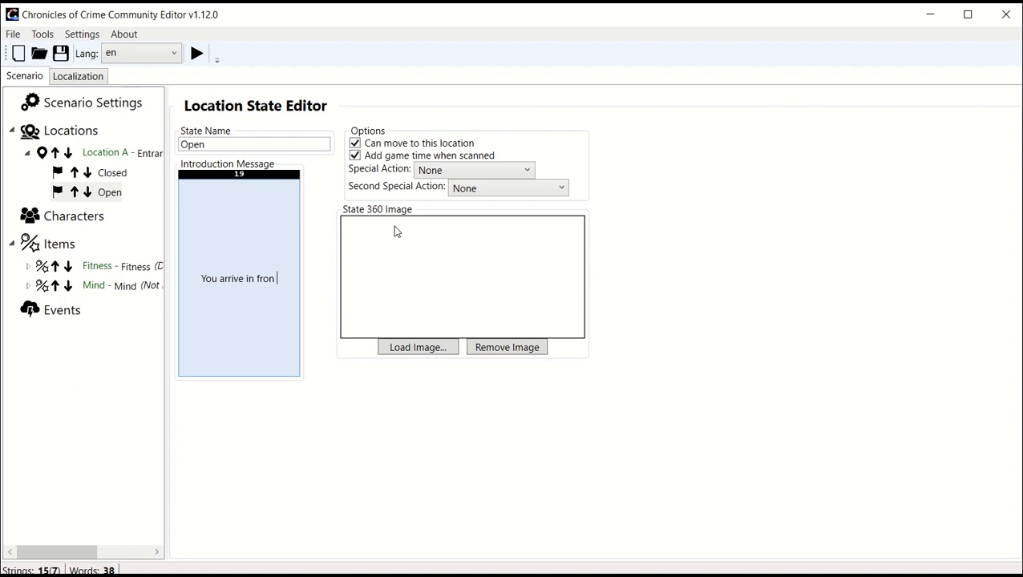
{"action": "type", "text": "t of the house. Do you want t"}
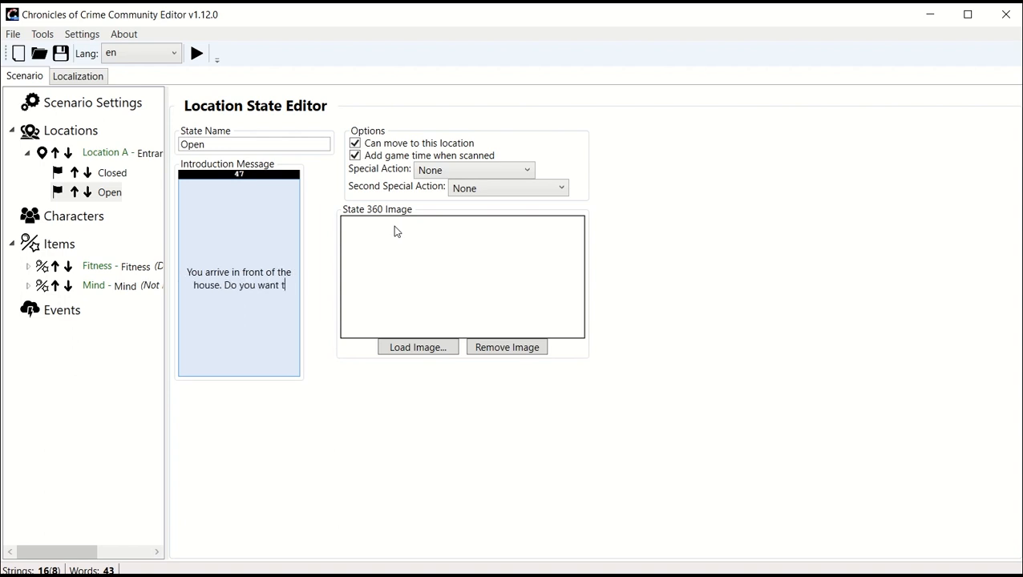
{"action": "type", "text": "climb or ring the bell and convince whoever is"}
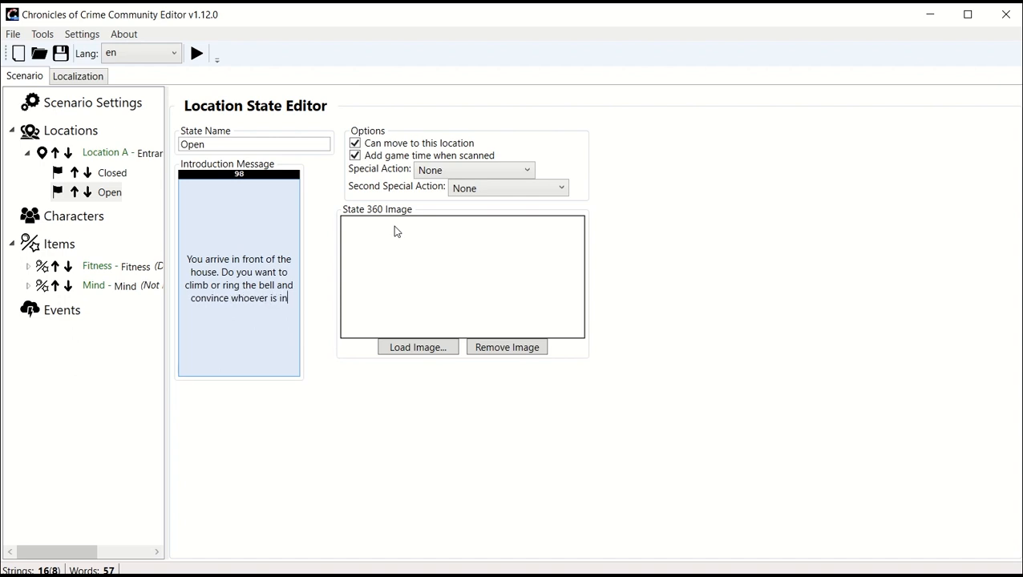
{"action": "type", "text": "inside to"}
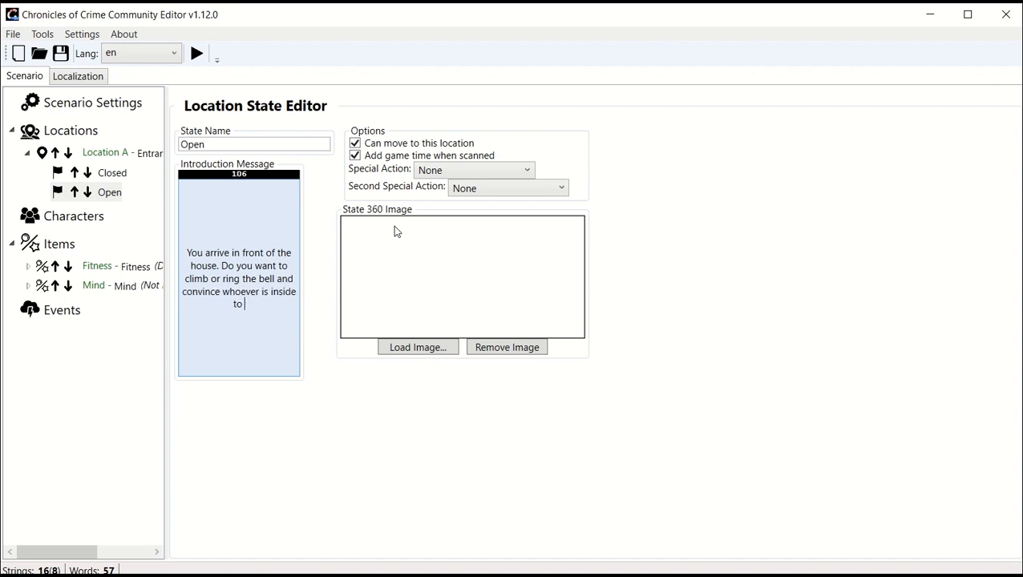
{"action": "type", "text": "let you in?"}
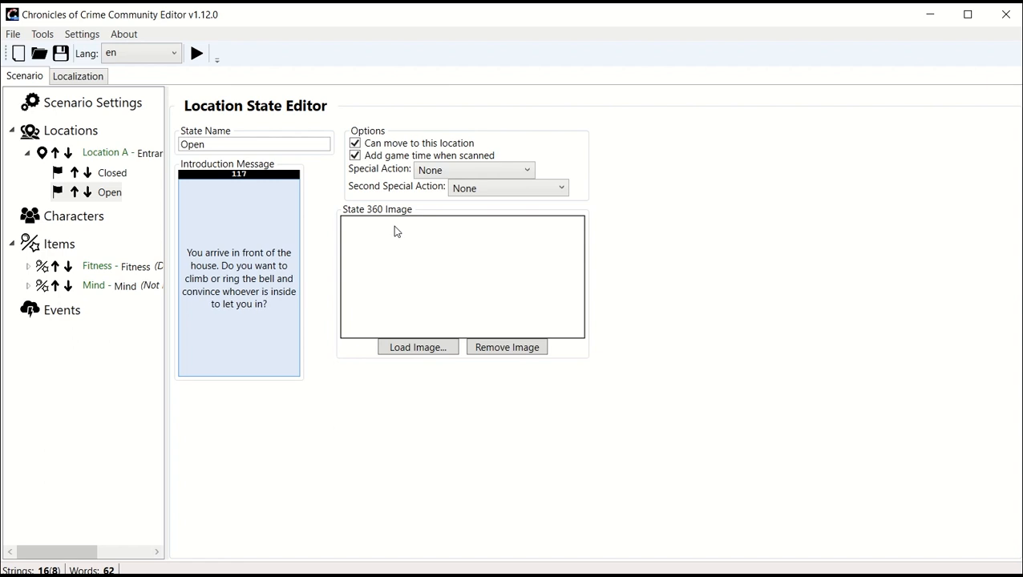
{"action": "left_click", "coordinate": [268, 305]}
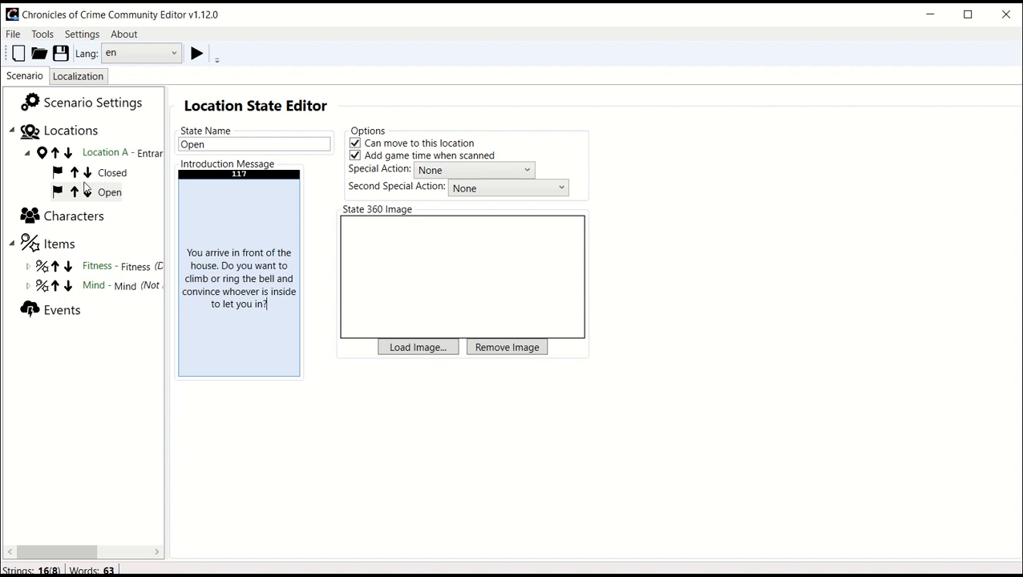
{"action": "left_click", "coordinate": [93, 102]}
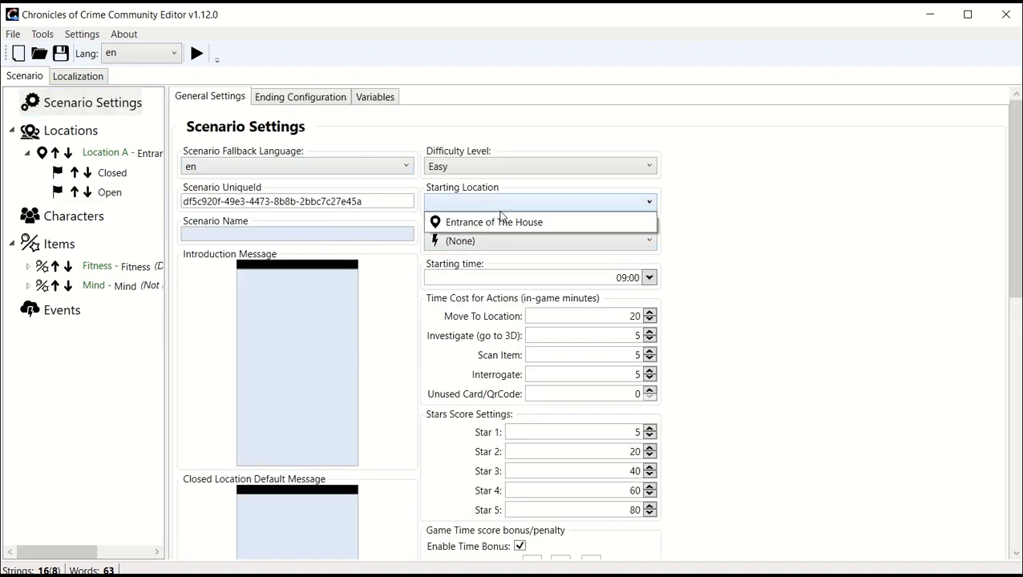
Step: Choose Entrance of The House as Starting Location and run the scenario in the tester
{"action": "left_click", "coordinate": [494, 221]}
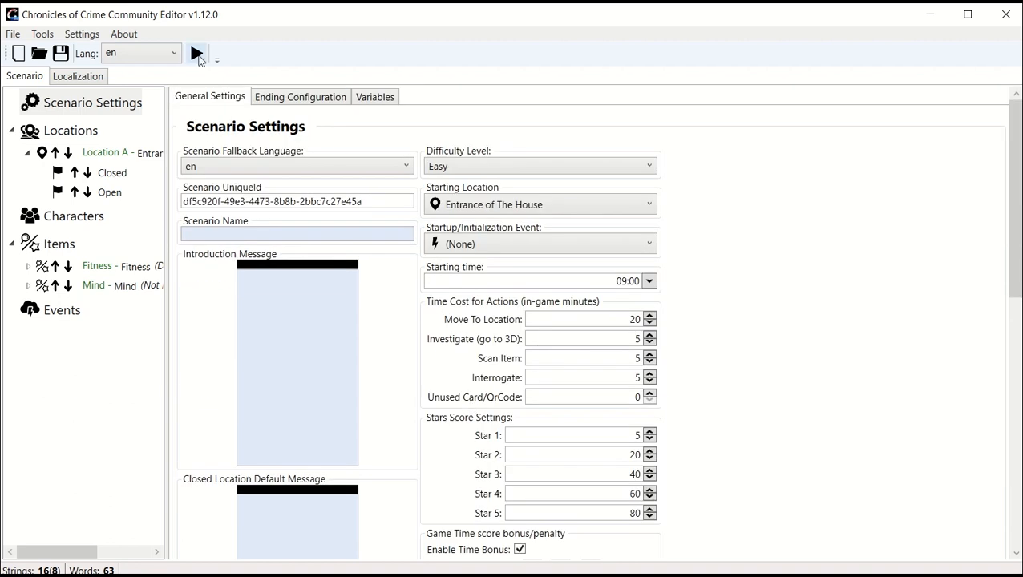
{"action": "left_click", "coordinate": [198, 53]}
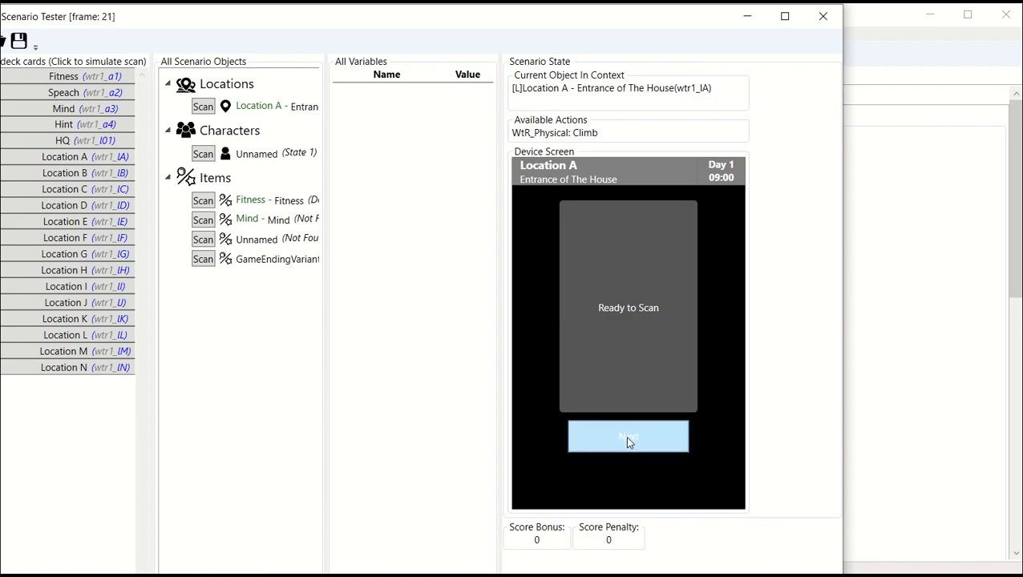
Step: Trigger WtR_Physical: Climb, report Failure and continue past the failure text to 11:05
{"action": "left_click", "coordinate": [628, 436]}
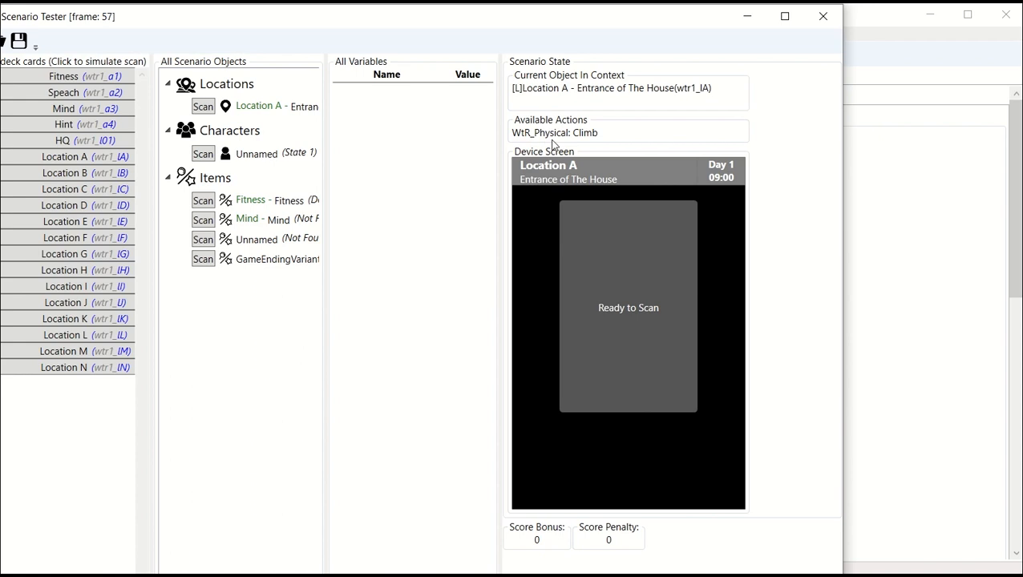
{"action": "mouse_move", "coordinate": [545, 134]}
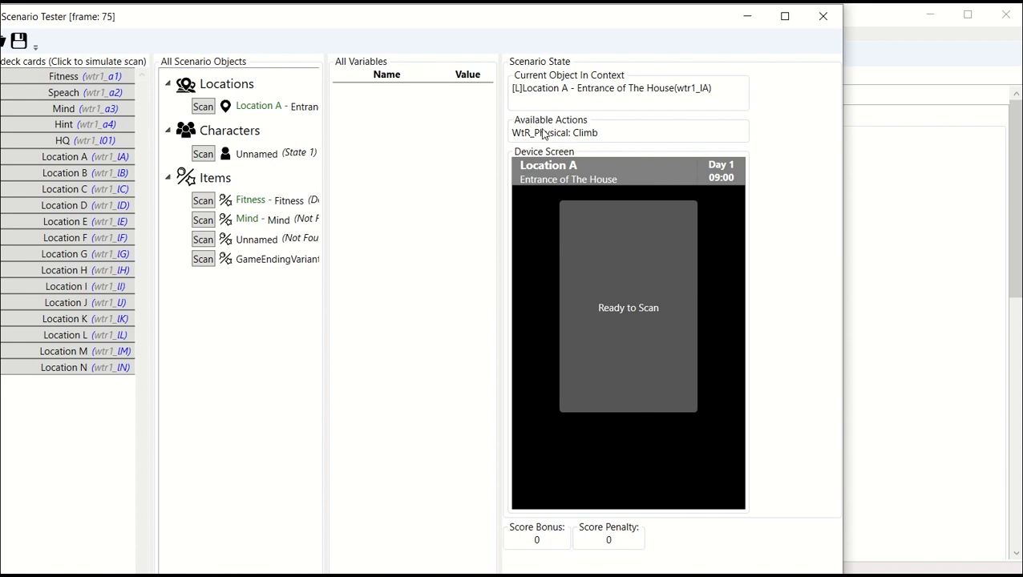
{"action": "mouse_move", "coordinate": [551, 131]}
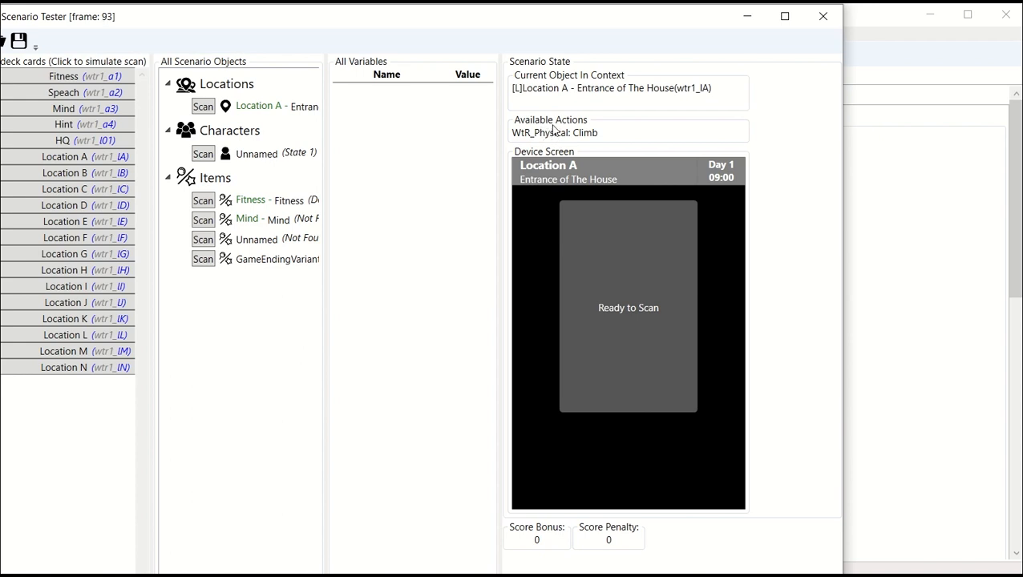
{"action": "mouse_move", "coordinate": [269, 186]}
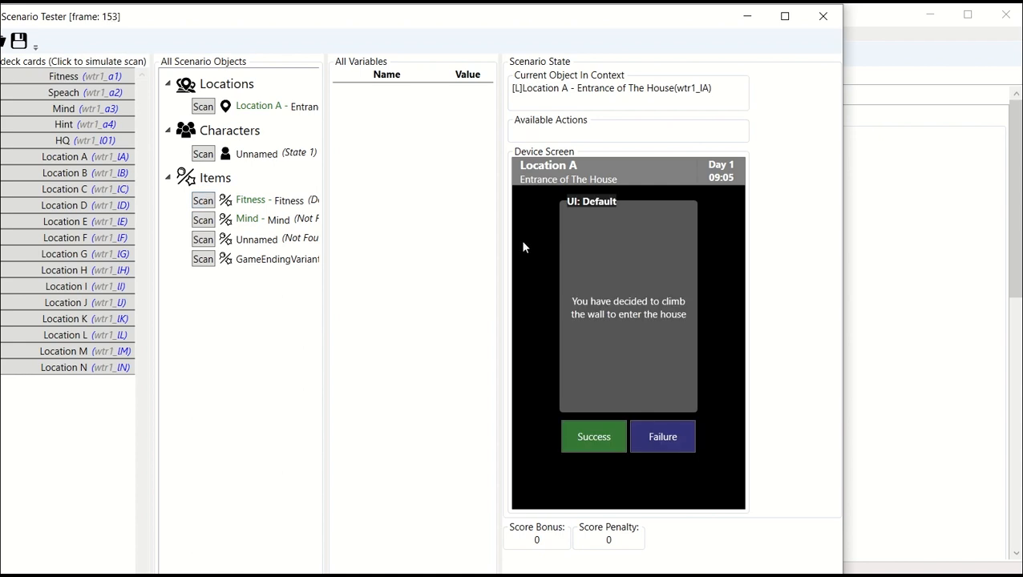
{"action": "mouse_move", "coordinate": [612, 337]}
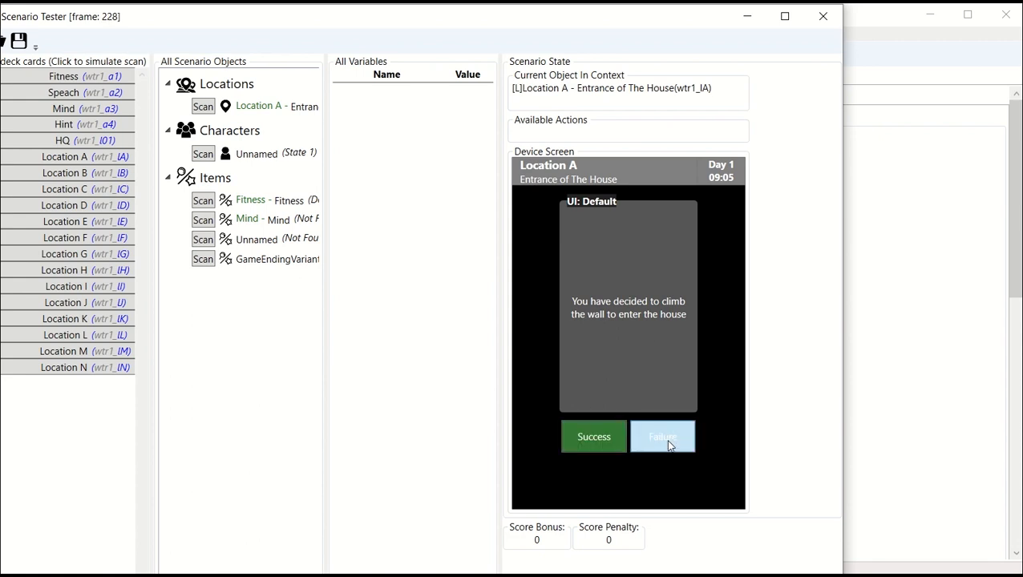
{"action": "left_click", "coordinate": [663, 437]}
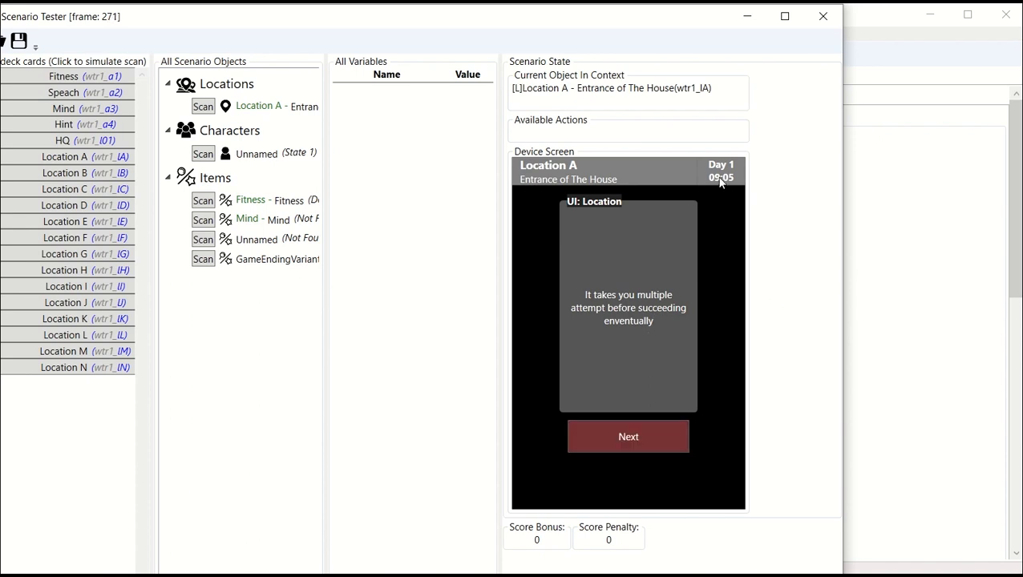
{"action": "left_click", "coordinate": [628, 437]}
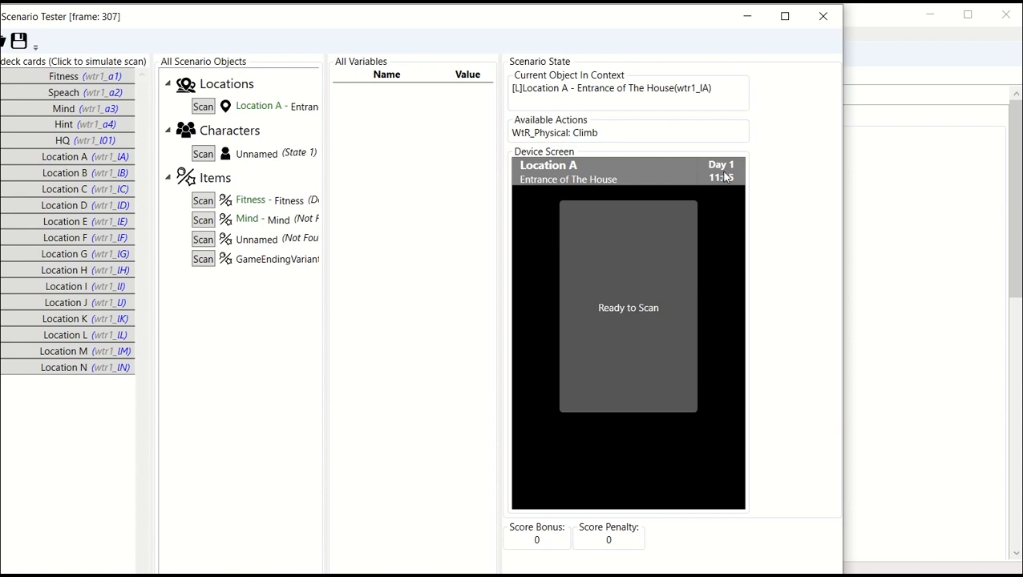
{"action": "mouse_move", "coordinate": [814, 57]}
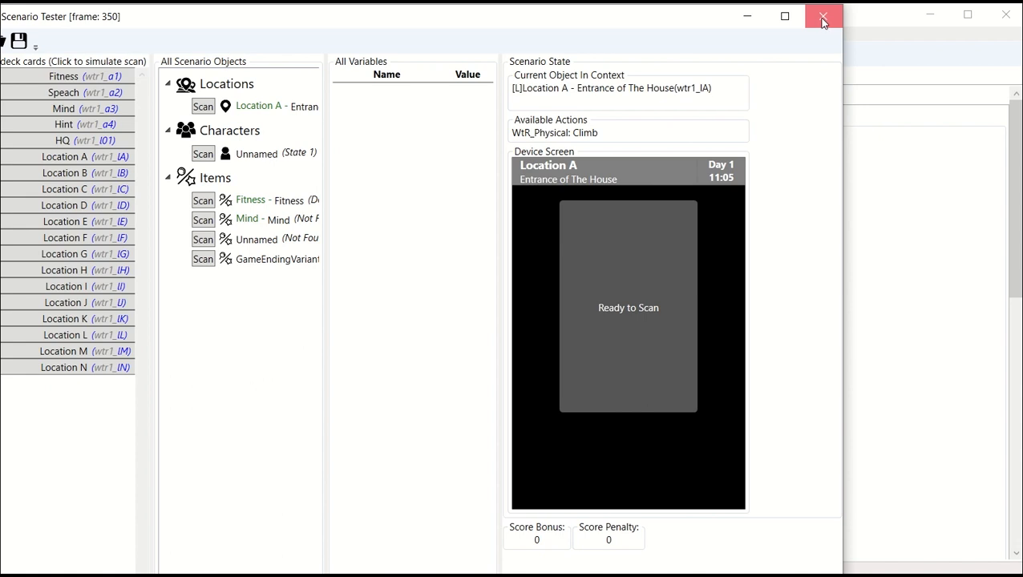
{"action": "mouse_move", "coordinate": [824, 25]}
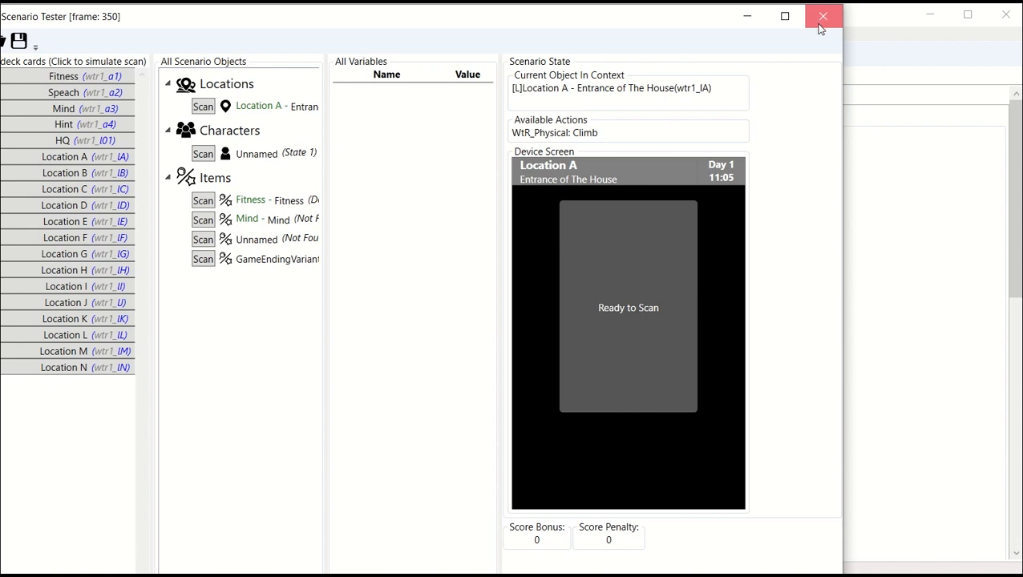
{"action": "mouse_move", "coordinate": [819, 29]}
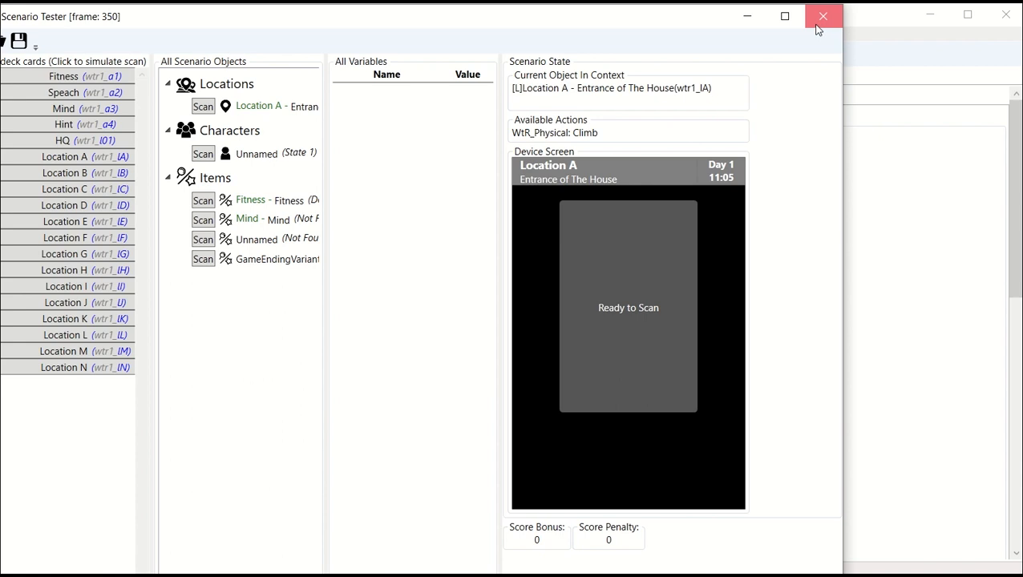
Step: Close the Scenario Tester window to return to the scenario settings
{"action": "left_click", "coordinate": [823, 16]}
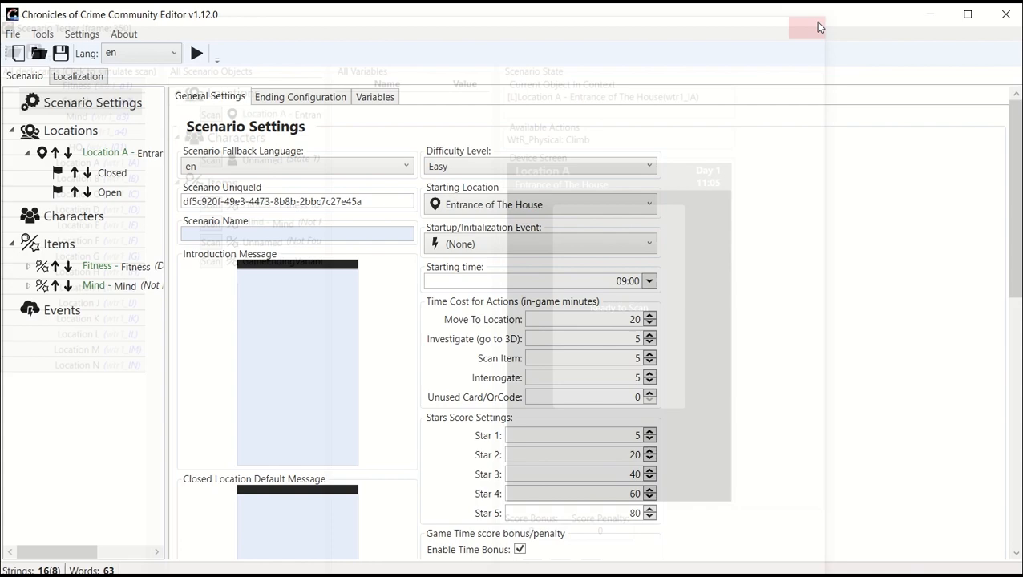